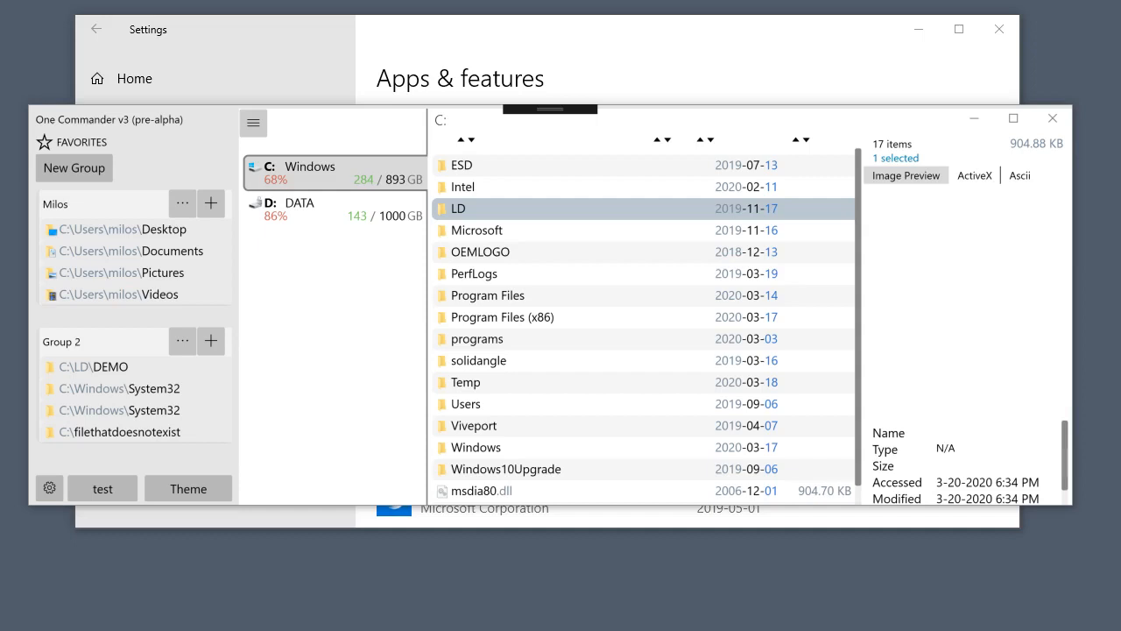
mouse_move(132, 136)
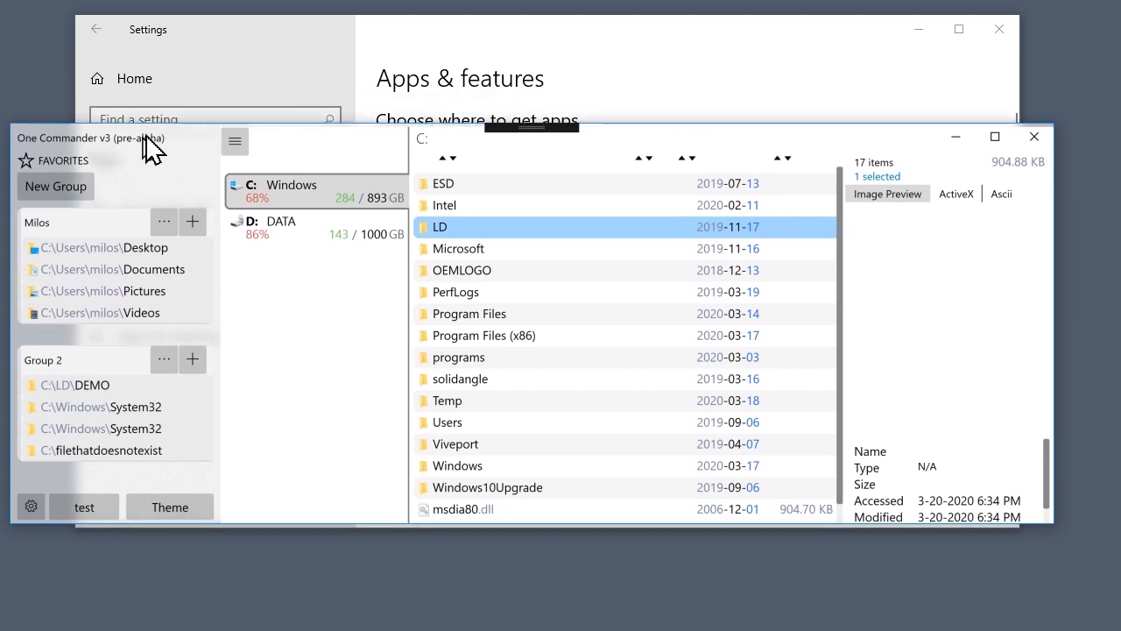
Move the window aside, dismiss Settings, and add C:\LD to the Milos favorites group
left_click_drag(92, 138, 377, 83)
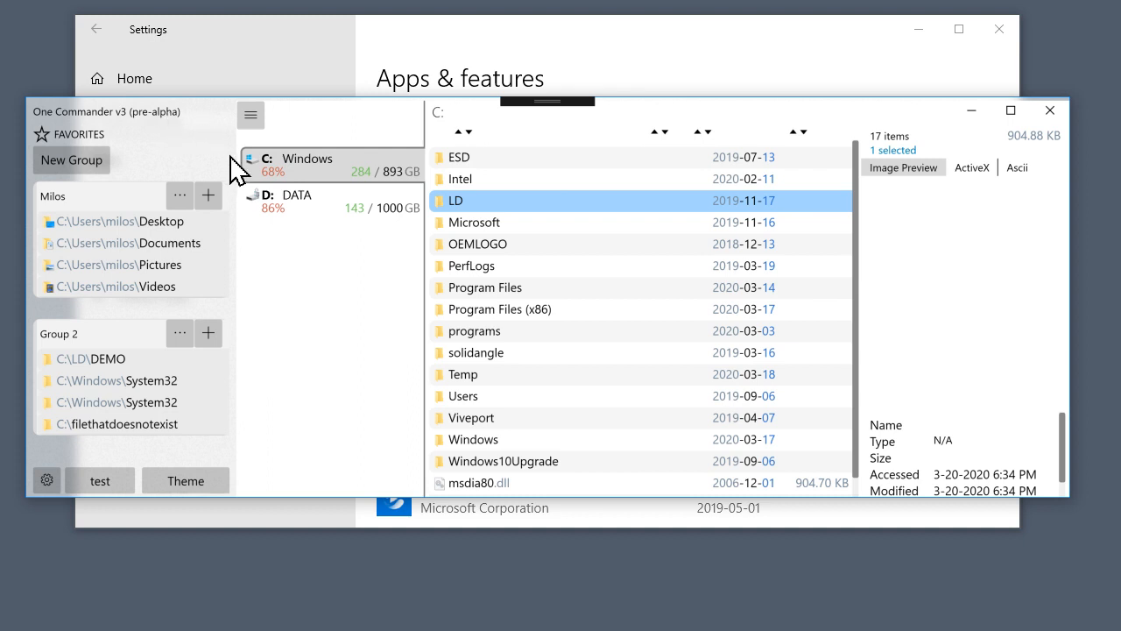
mouse_move(294, 144)
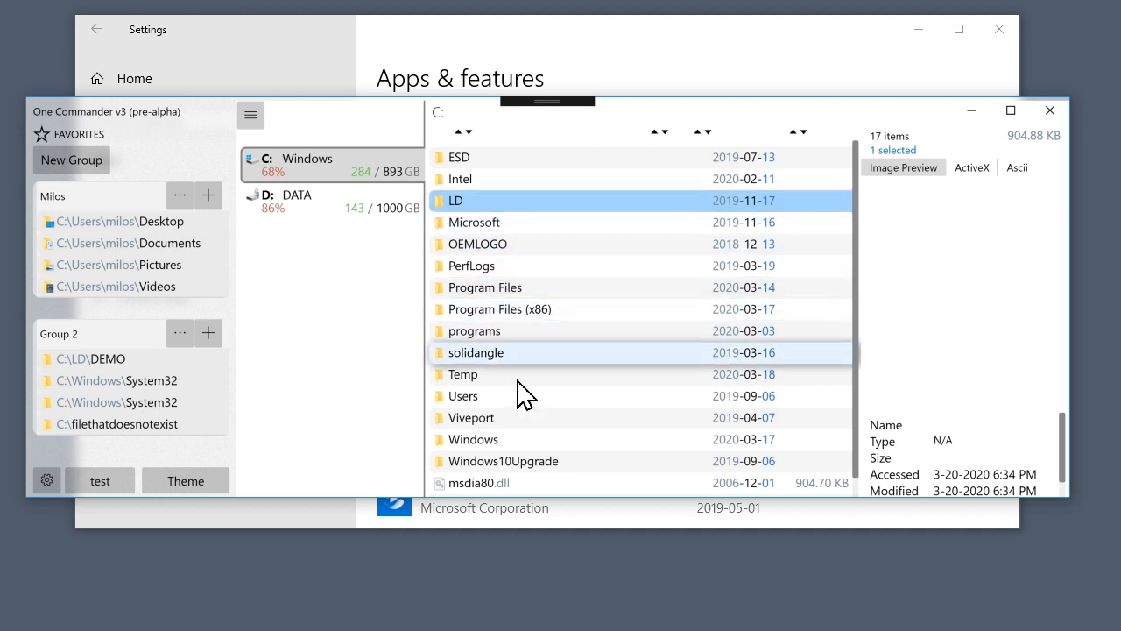
mouse_move(459, 201)
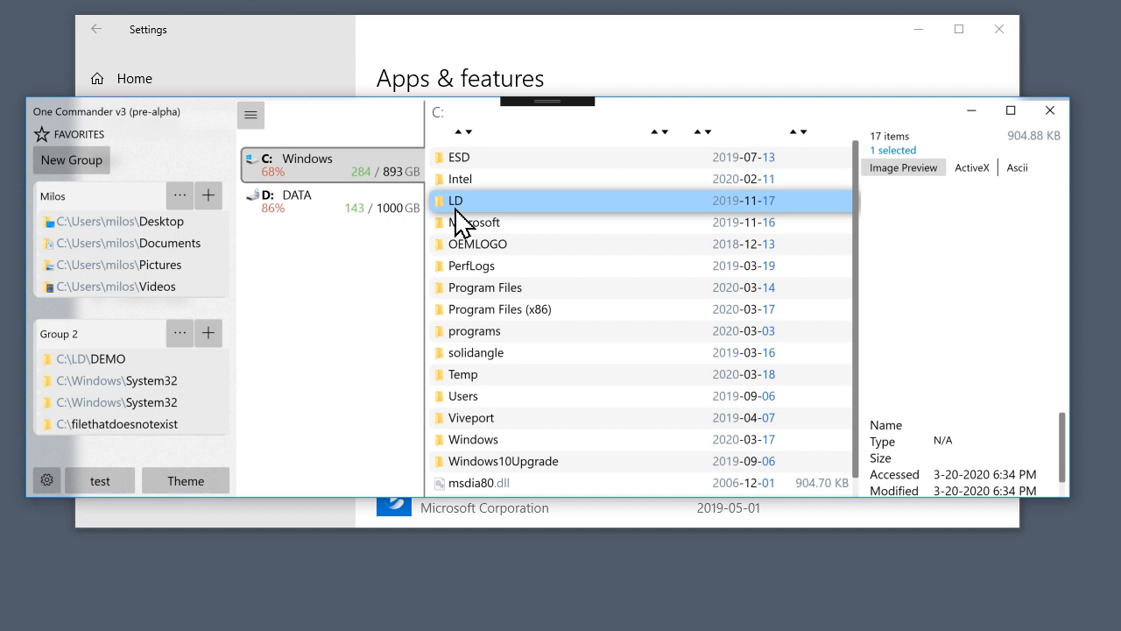
mouse_move(513, 210)
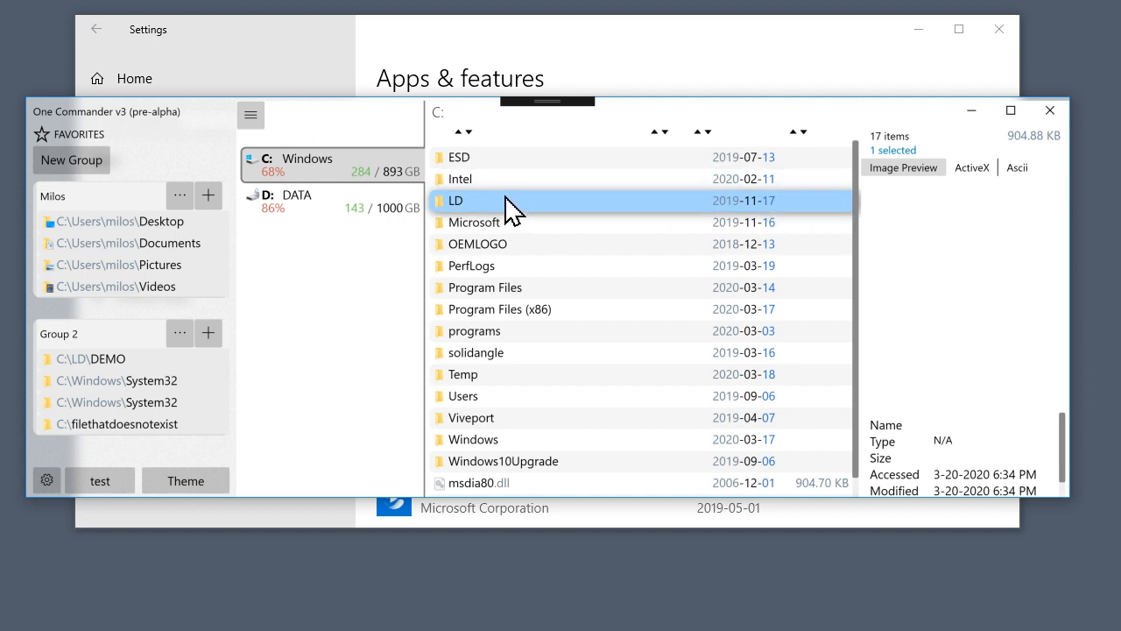
mouse_move(515, 222)
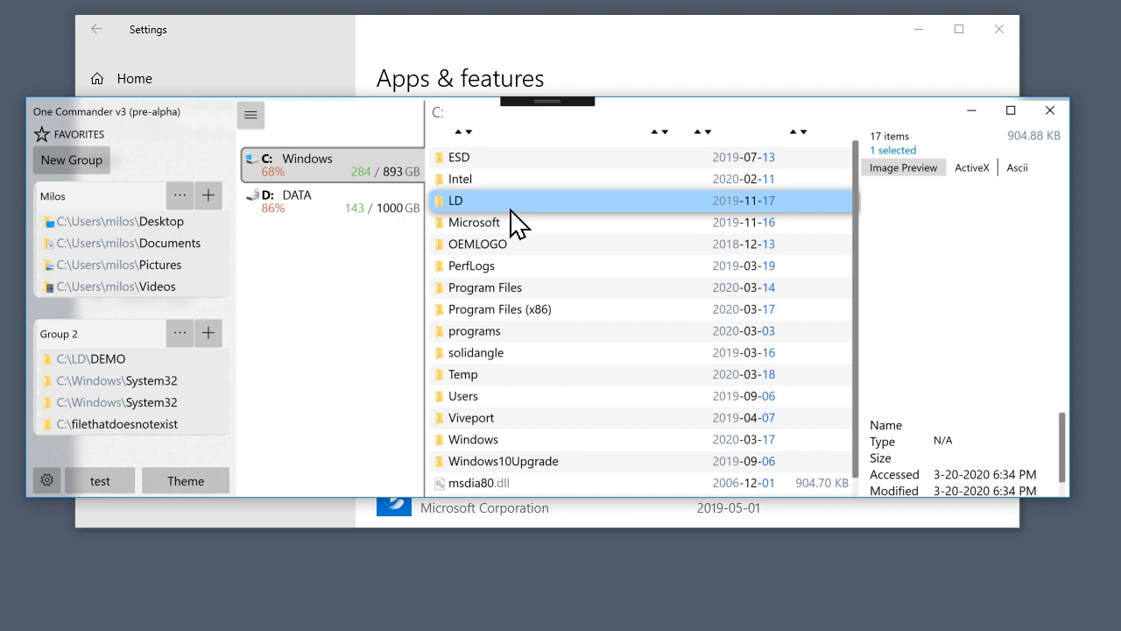
mouse_move(543, 315)
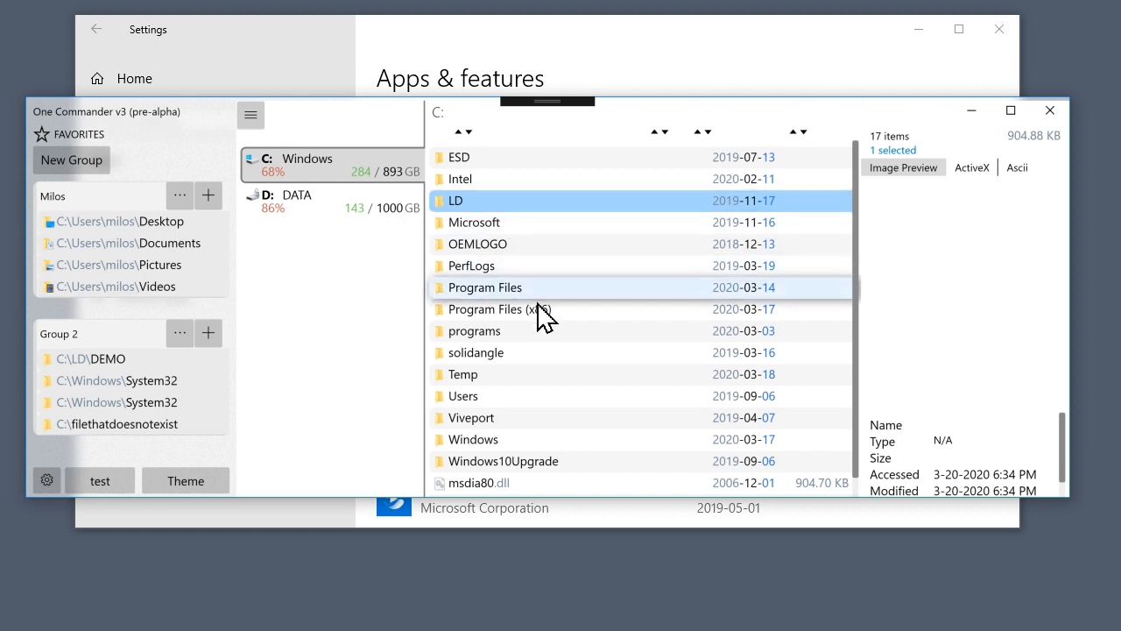
mouse_move(918, 28)
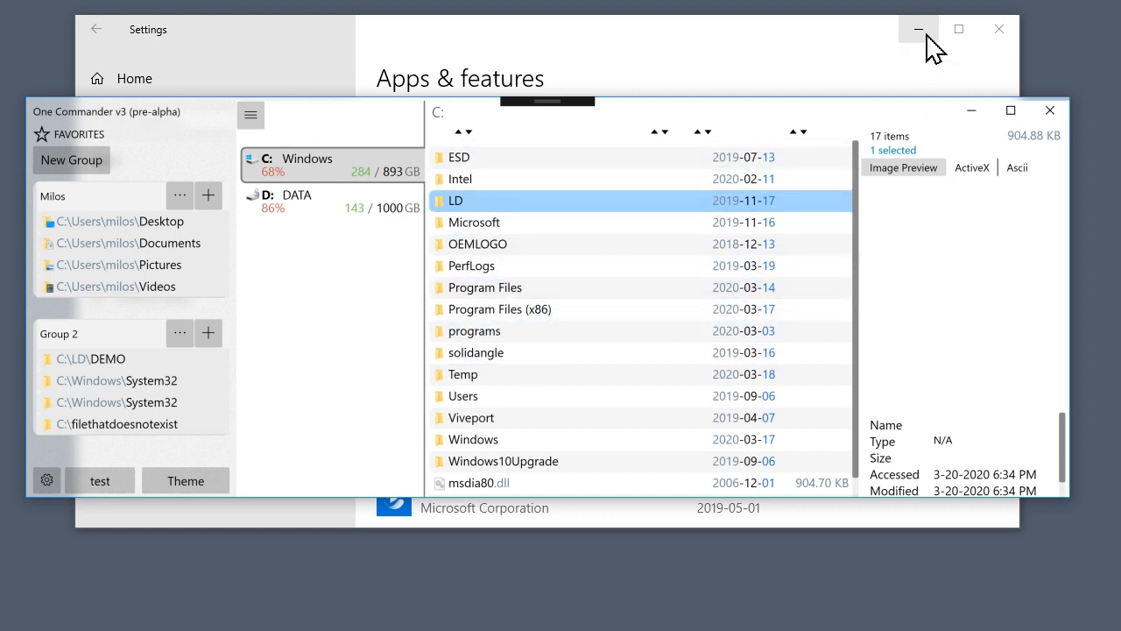
left_click(918, 29)
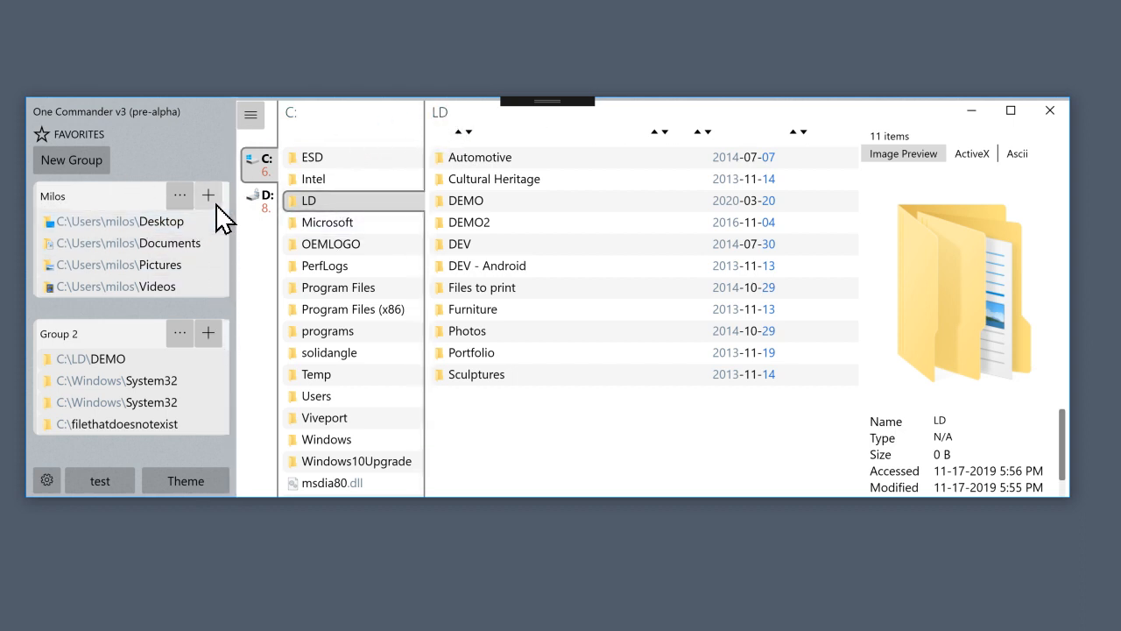
left_click(209, 194)
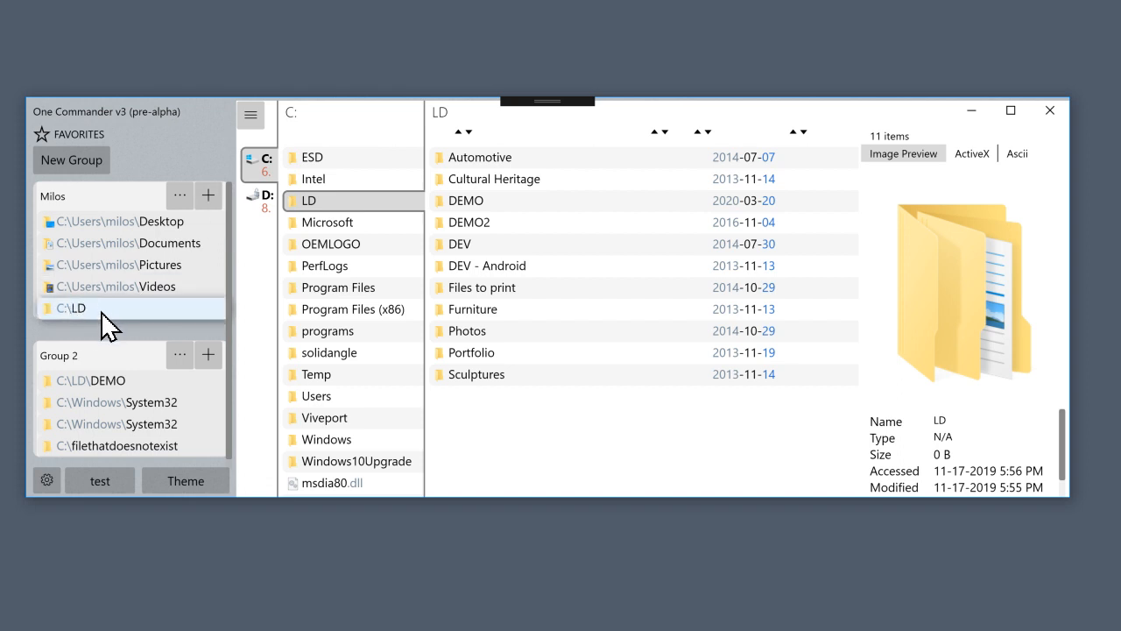
Change the C:\LD favorite's alias to 'asdf'
right_click(72, 307)
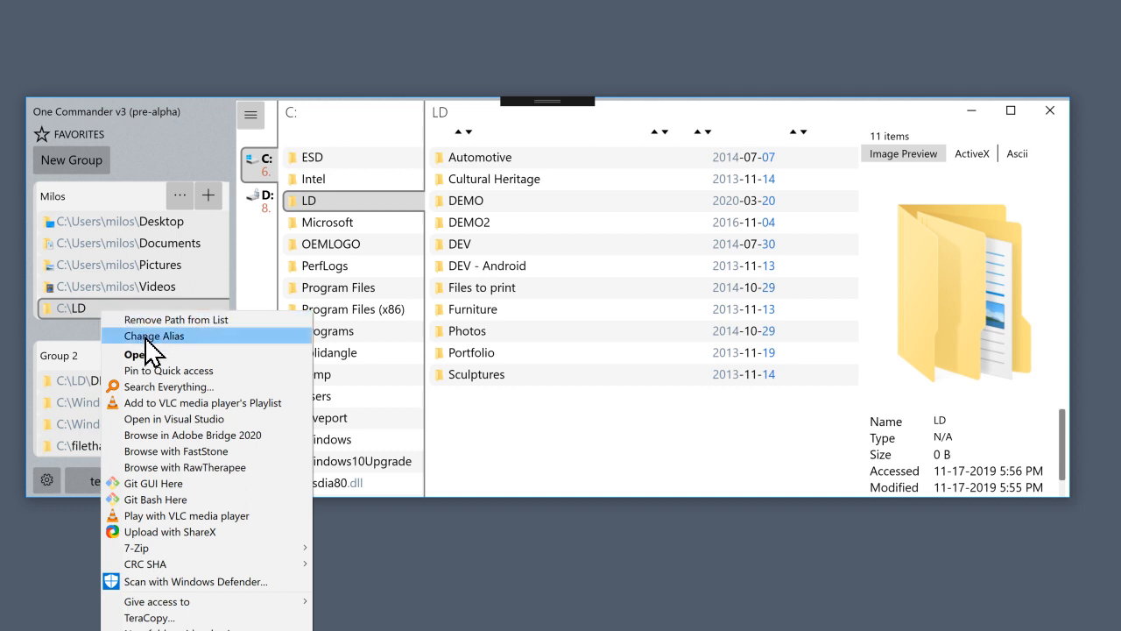
mouse_move(186, 350)
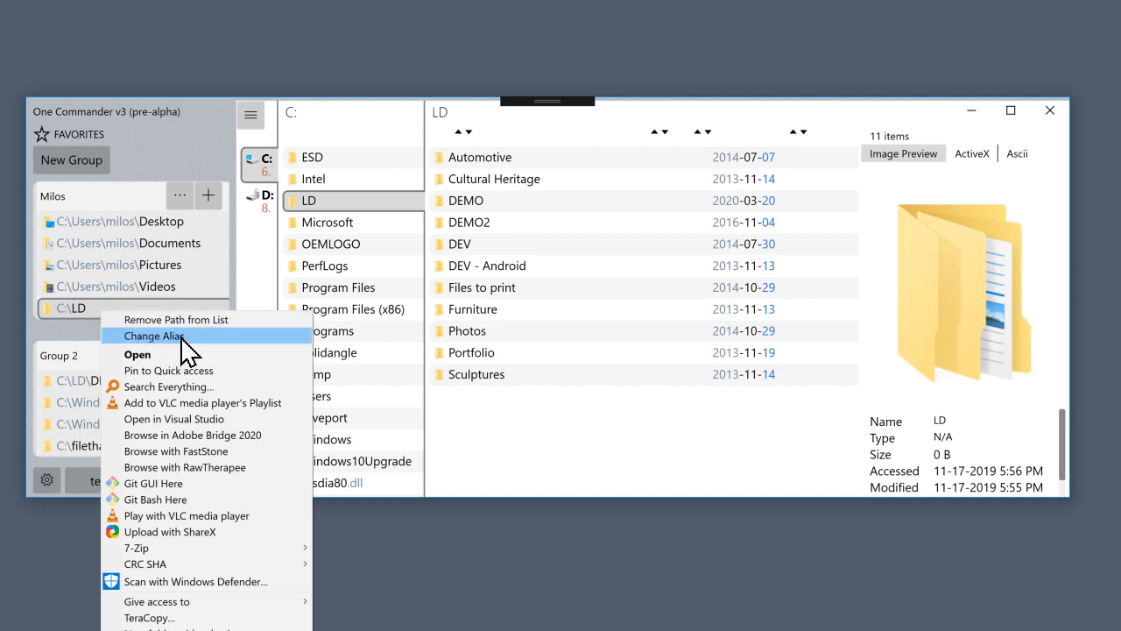
left_click(154, 335)
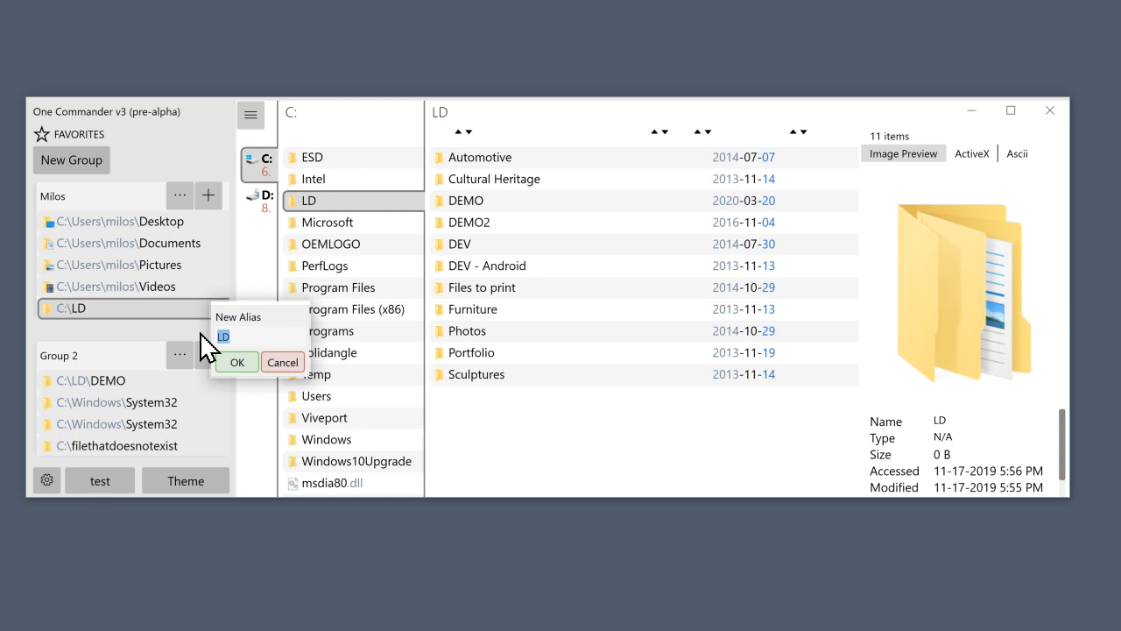
type("asdf")
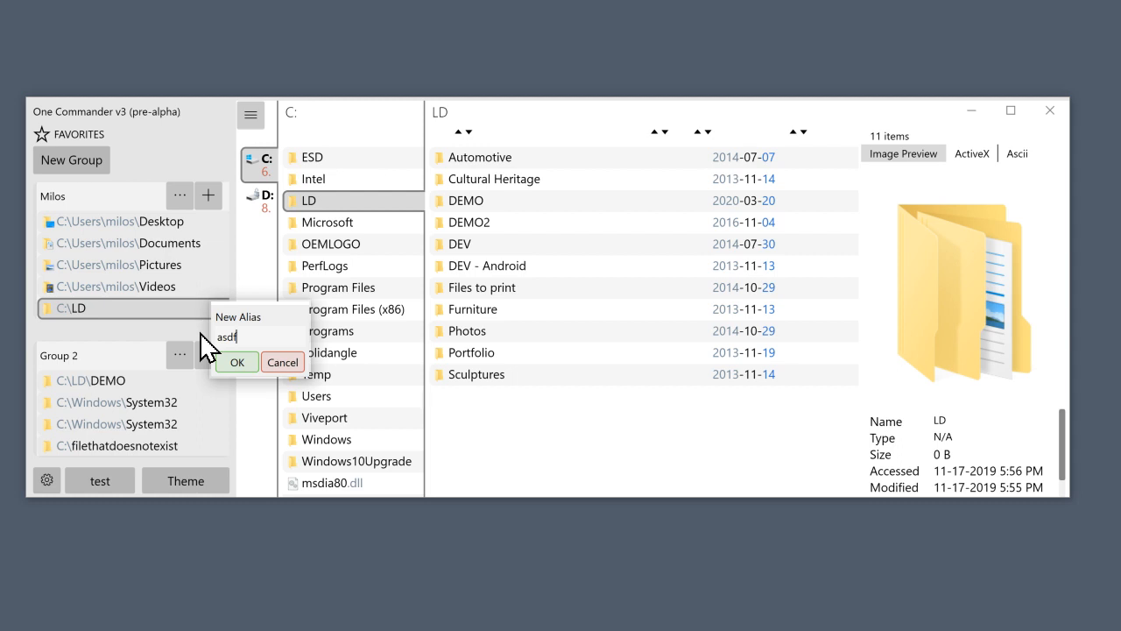
left_click(236, 362)
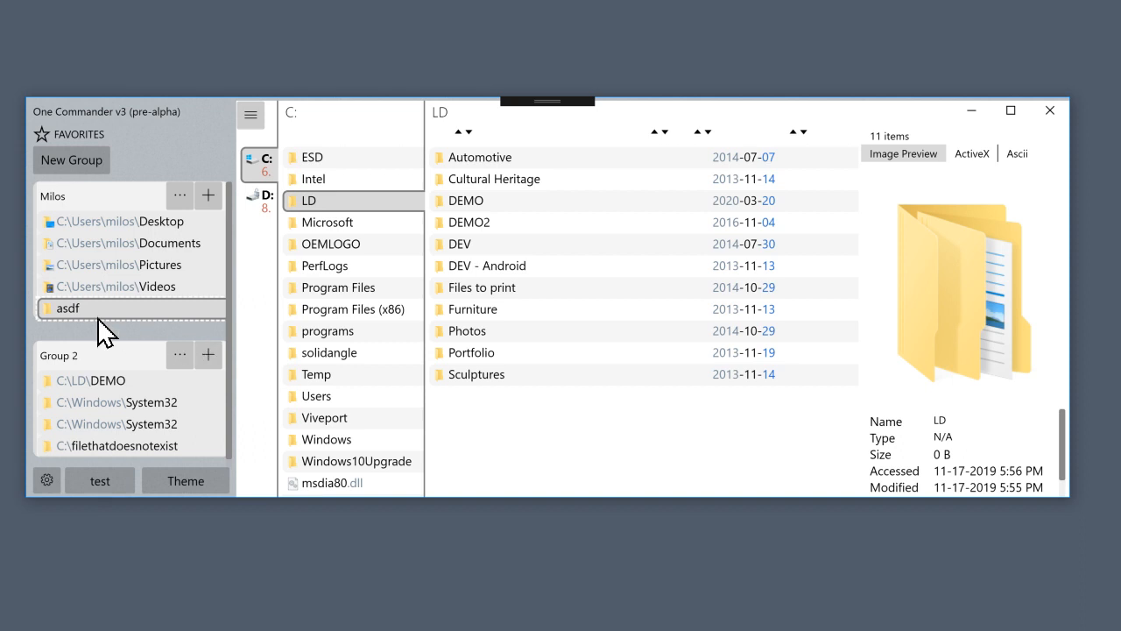
mouse_move(91, 331)
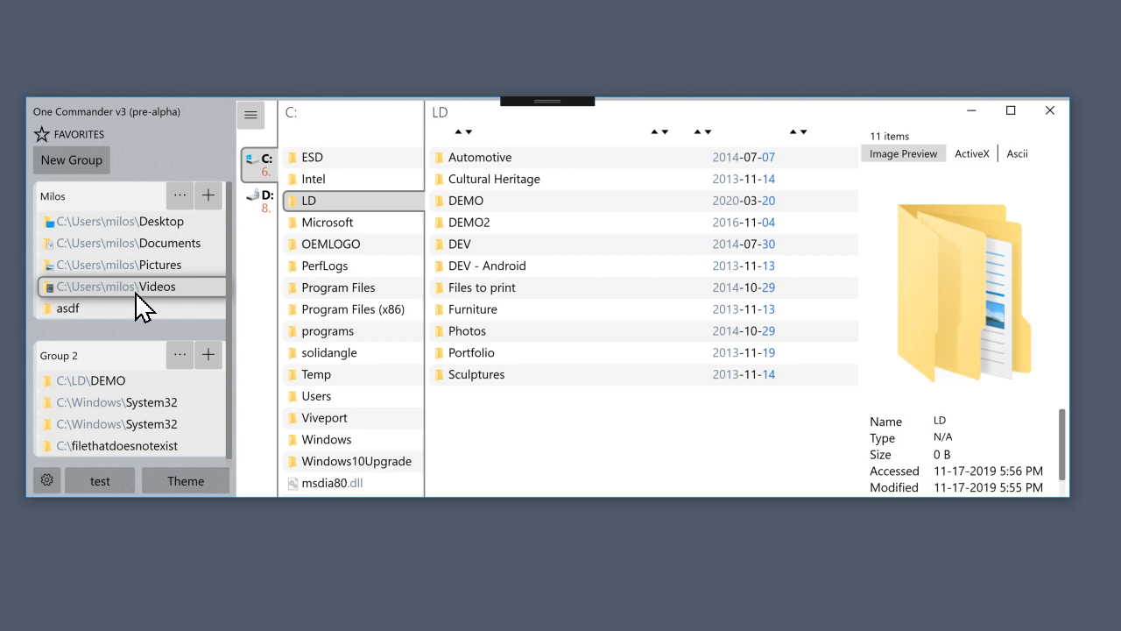
Visit the Videos and asdf favorites, then remove the asdf favorite from Milos
left_click(134, 286)
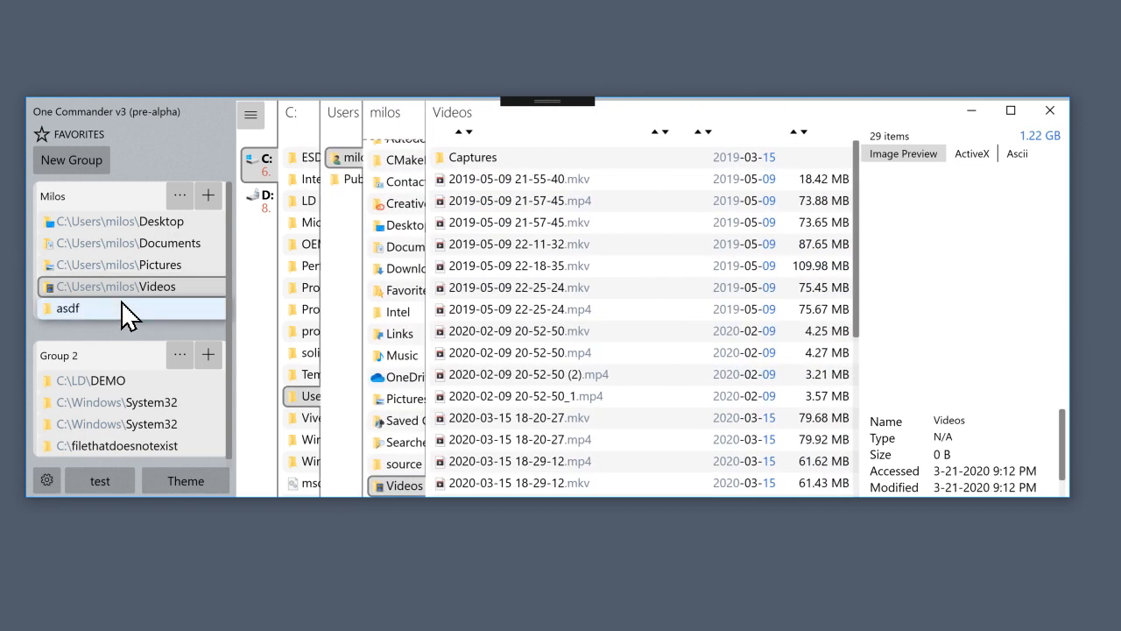
left_click(310, 201)
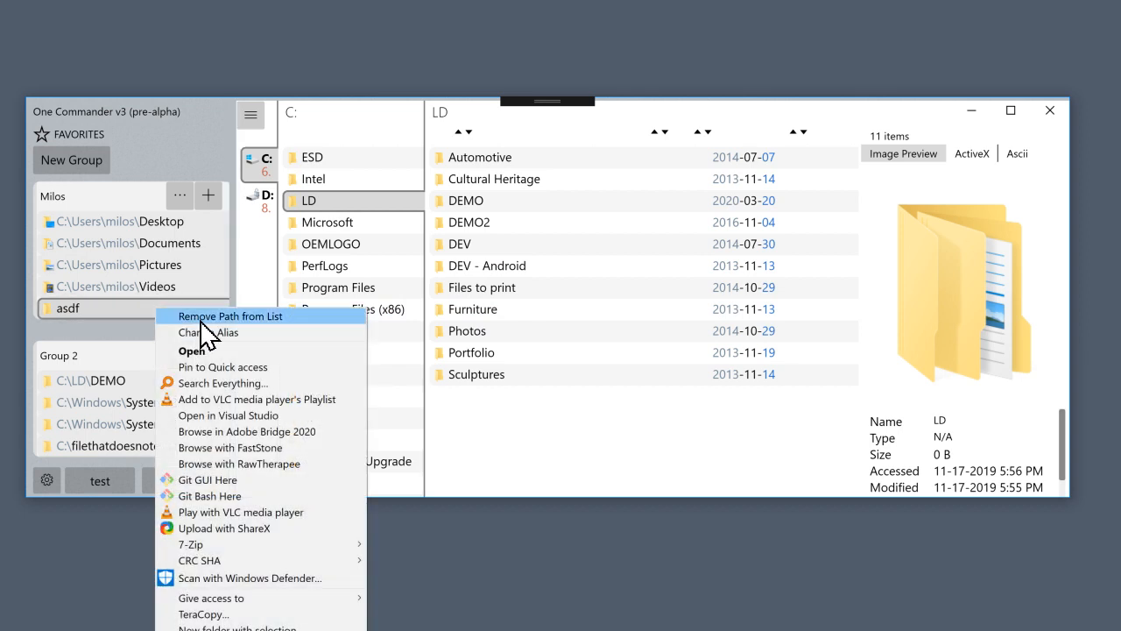
left_click(230, 316)
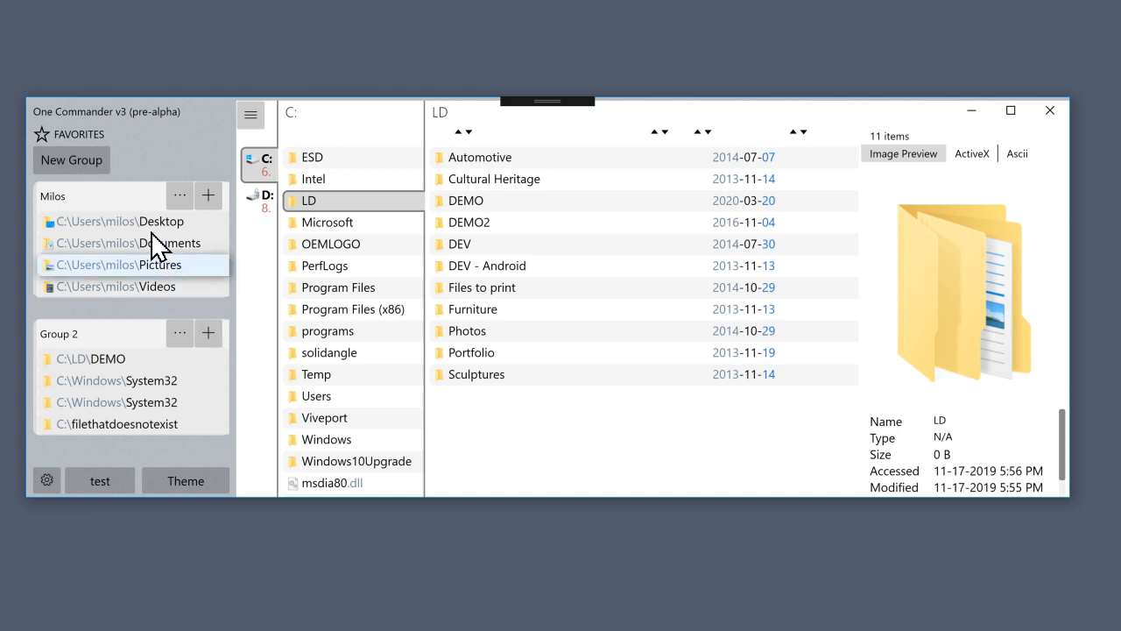
Create a favorites group named 'new group' holding C:\LD
left_click(71, 159)
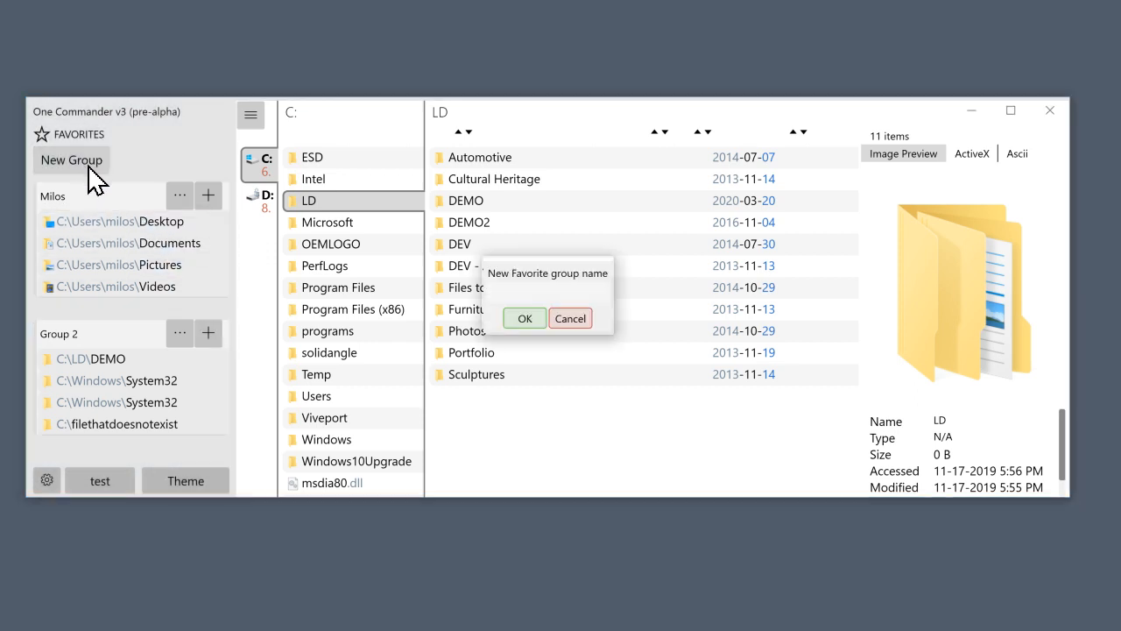
type("n")
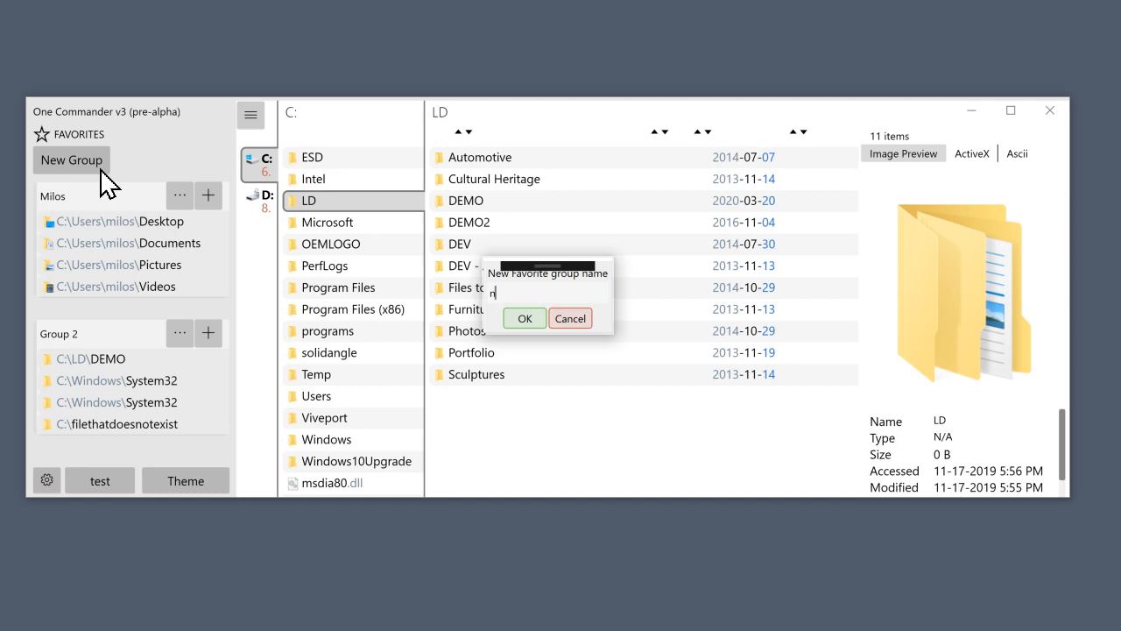
type("ew gro")
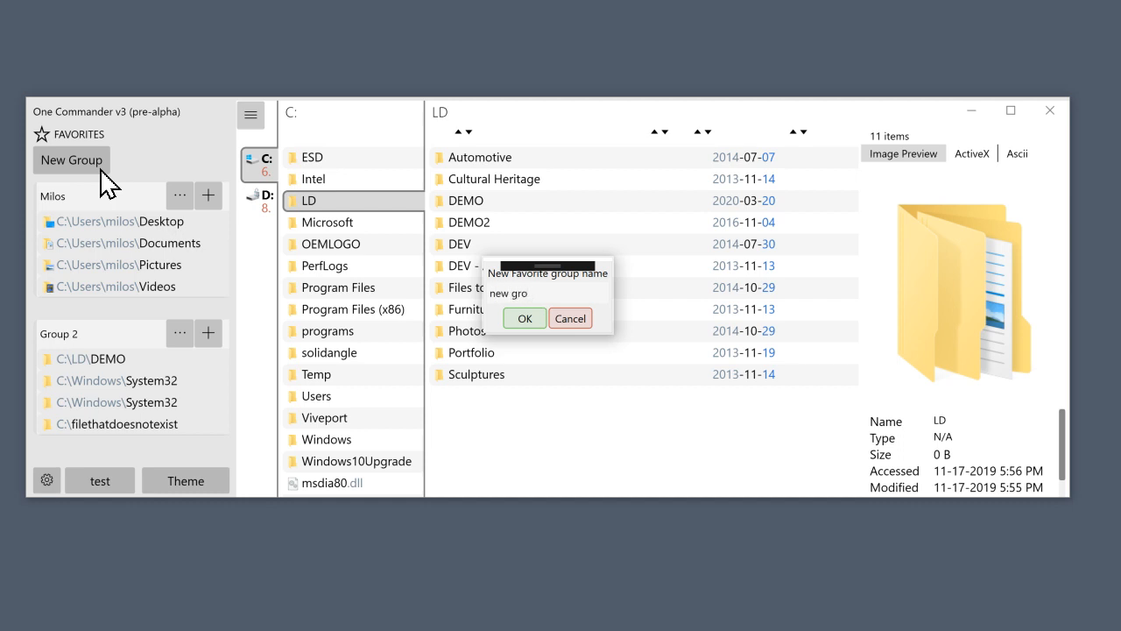
type("up")
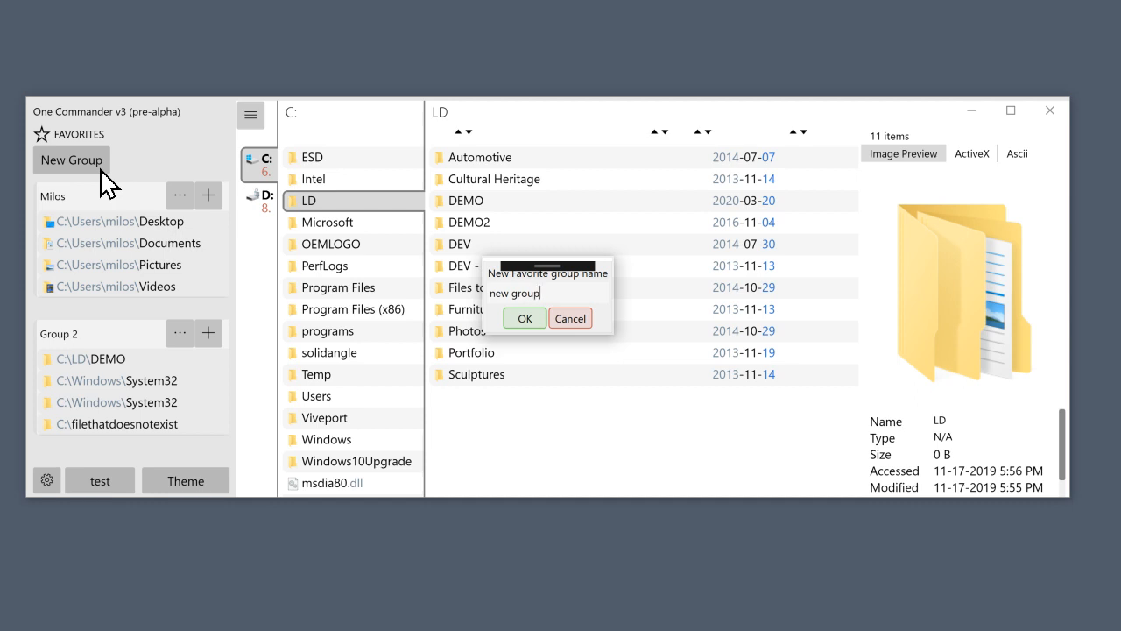
left_click(569, 317)
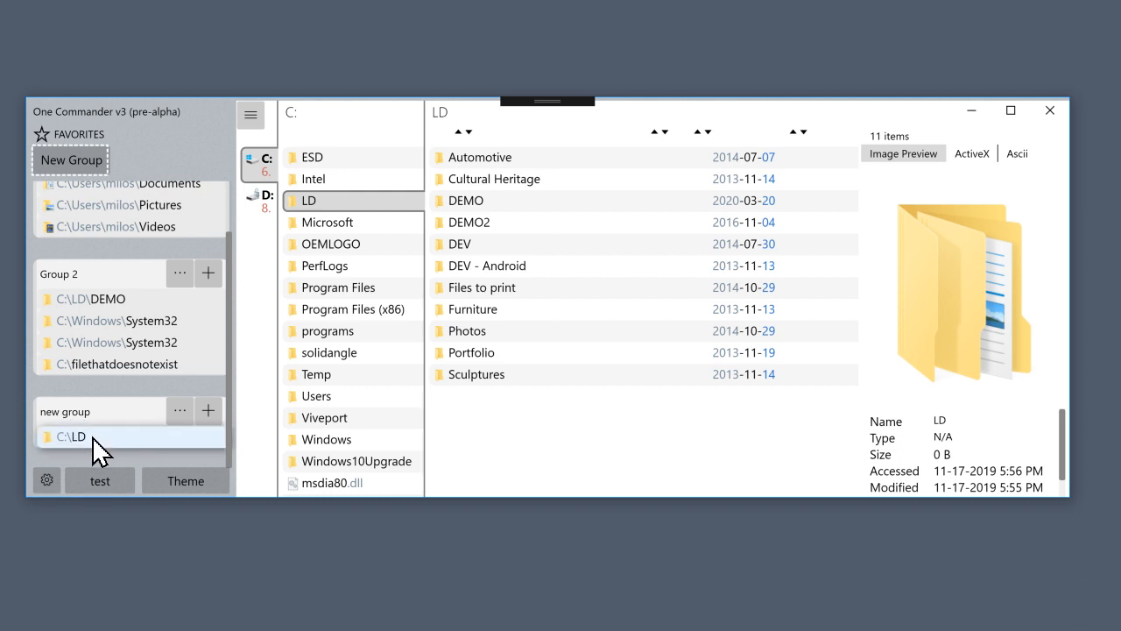
Remove the C:\LD entry from 'new group' with Remove Path from List
right_click(72, 437)
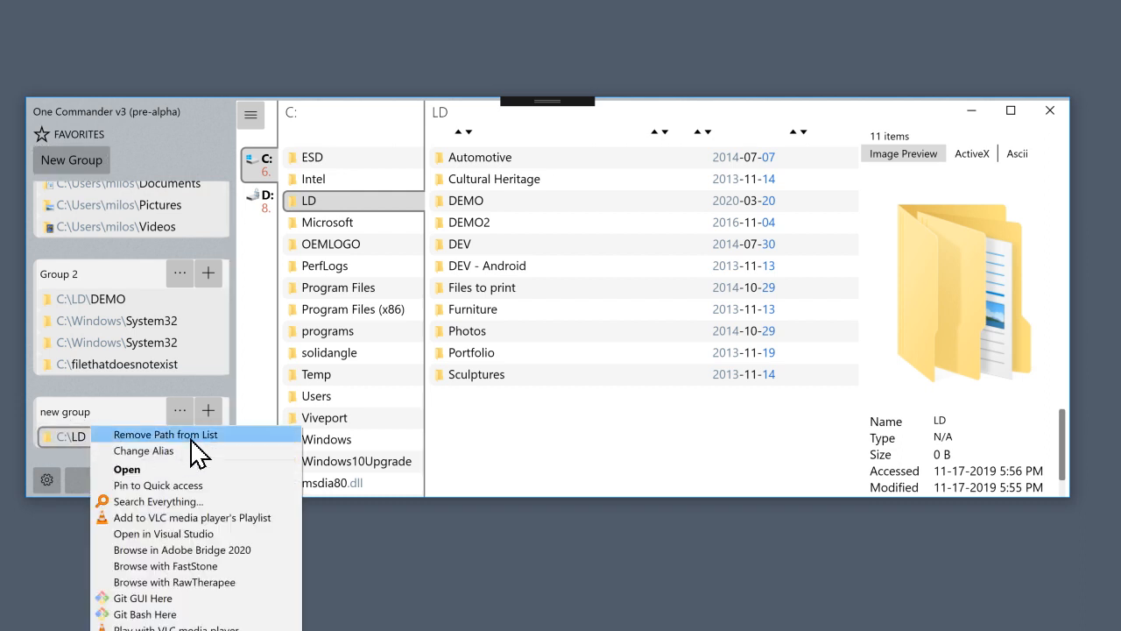
mouse_move(171, 447)
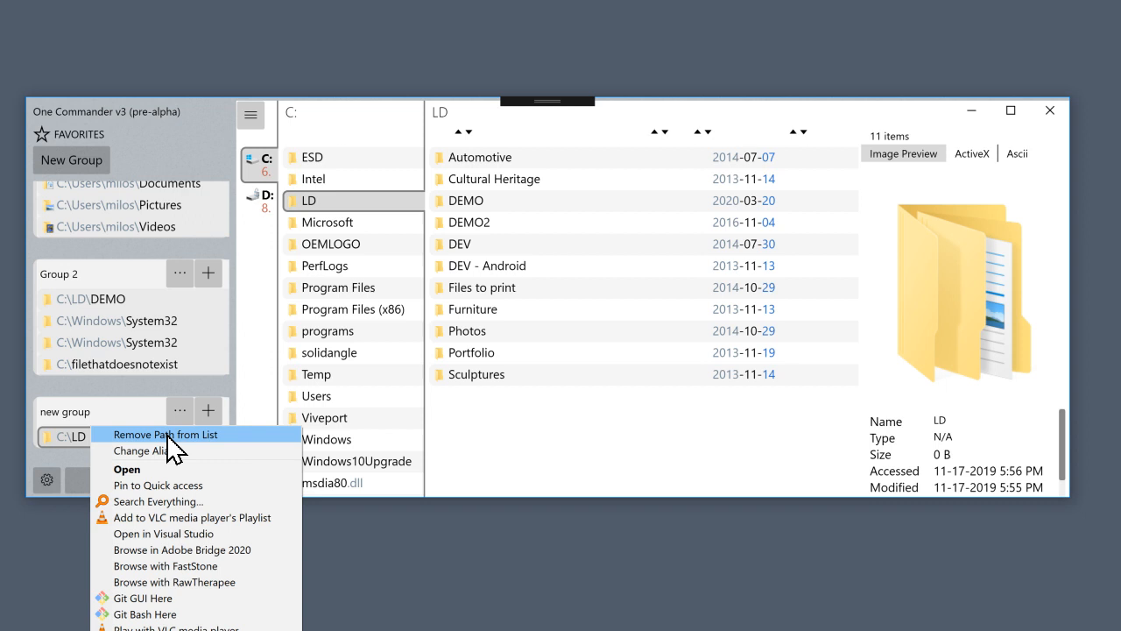
left_click(165, 434)
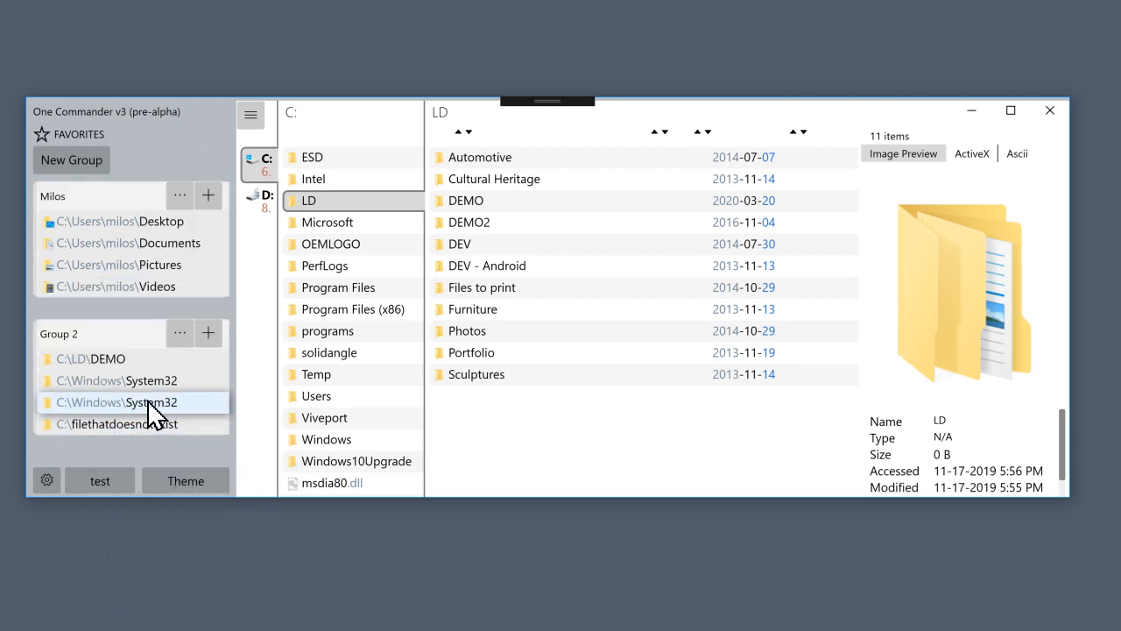
mouse_move(267, 381)
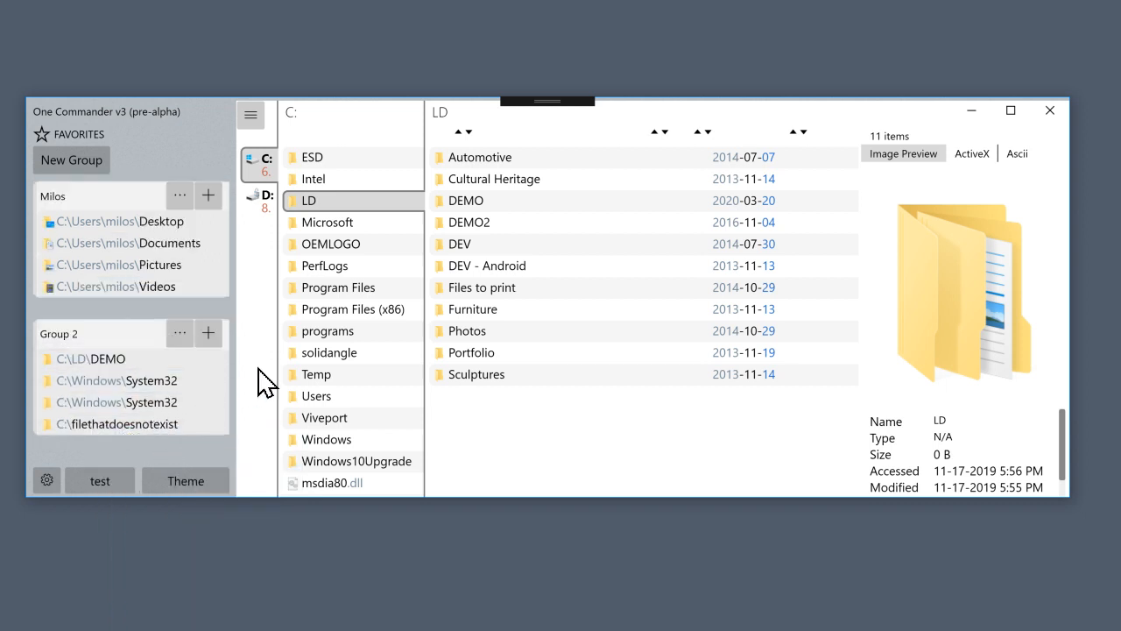
Add C:\LD to Group 2 as its fifth entry
left_click(209, 332)
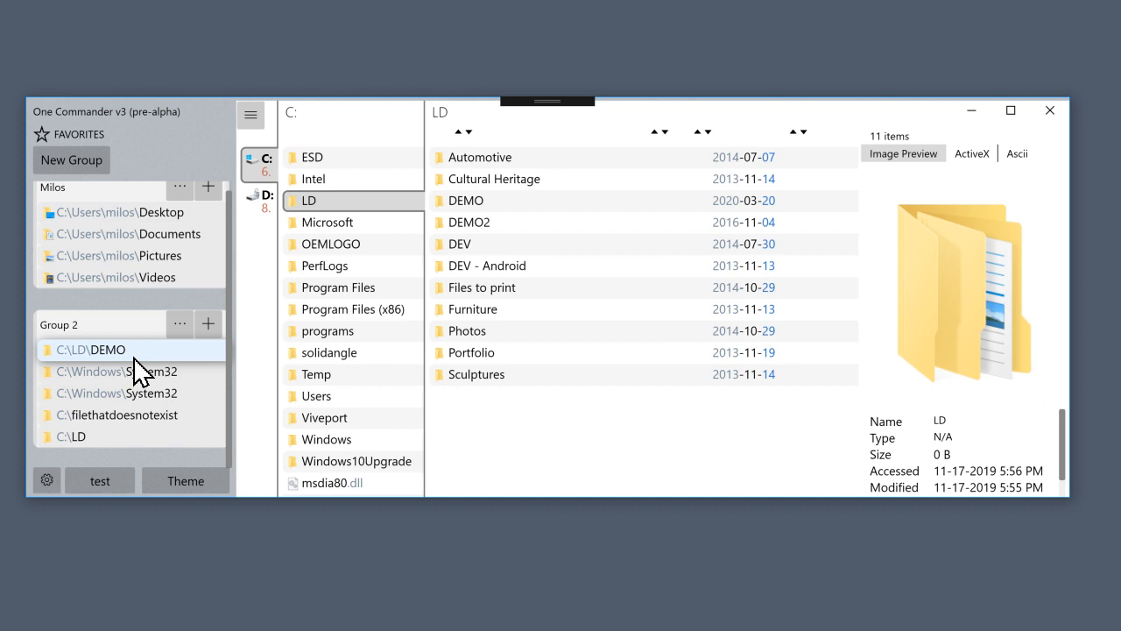
mouse_move(191, 359)
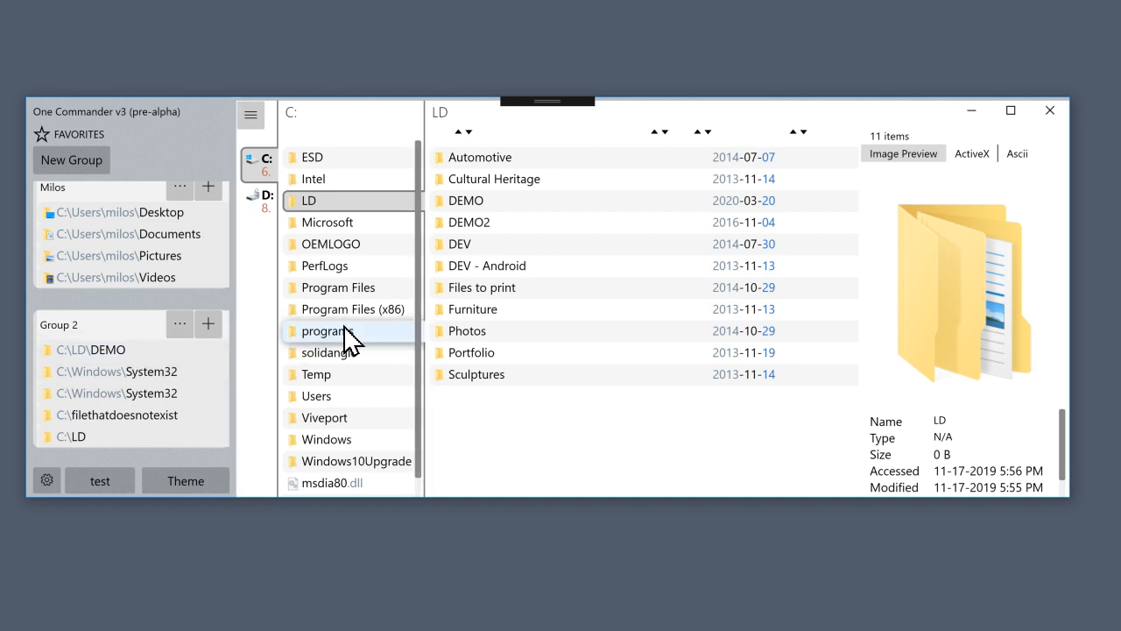
mouse_move(395, 396)
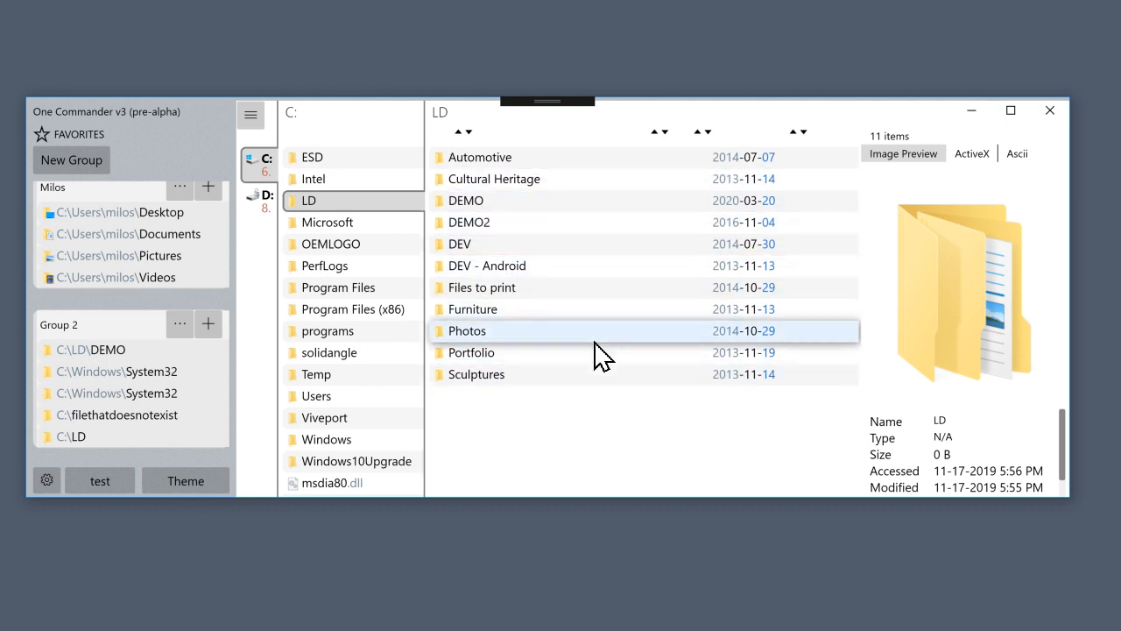
mouse_move(118, 371)
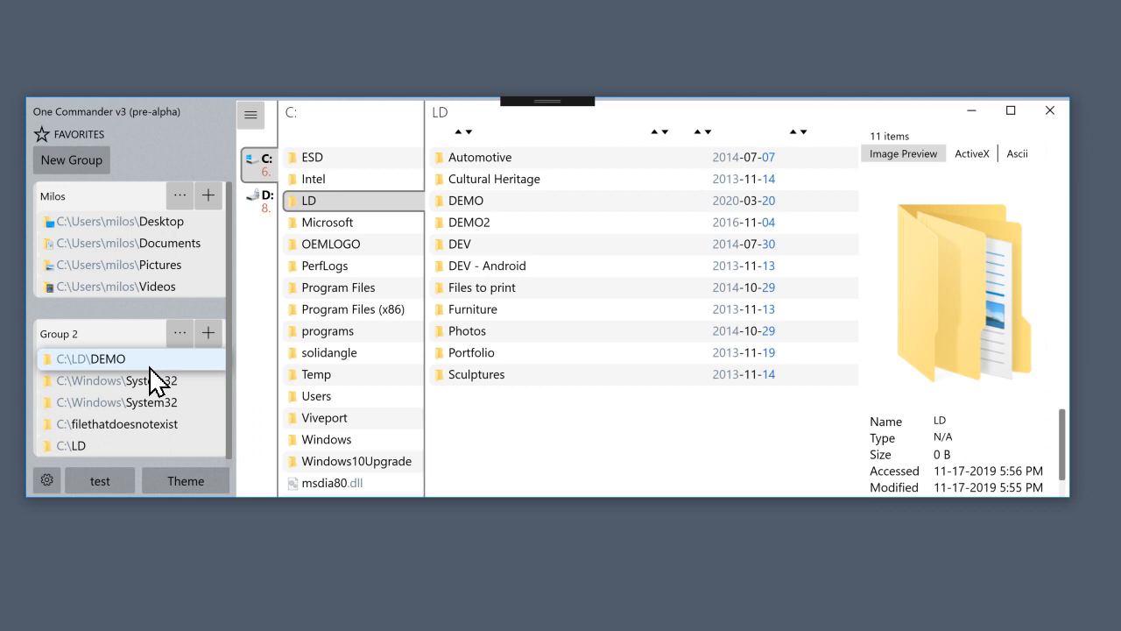
mouse_move(251, 115)
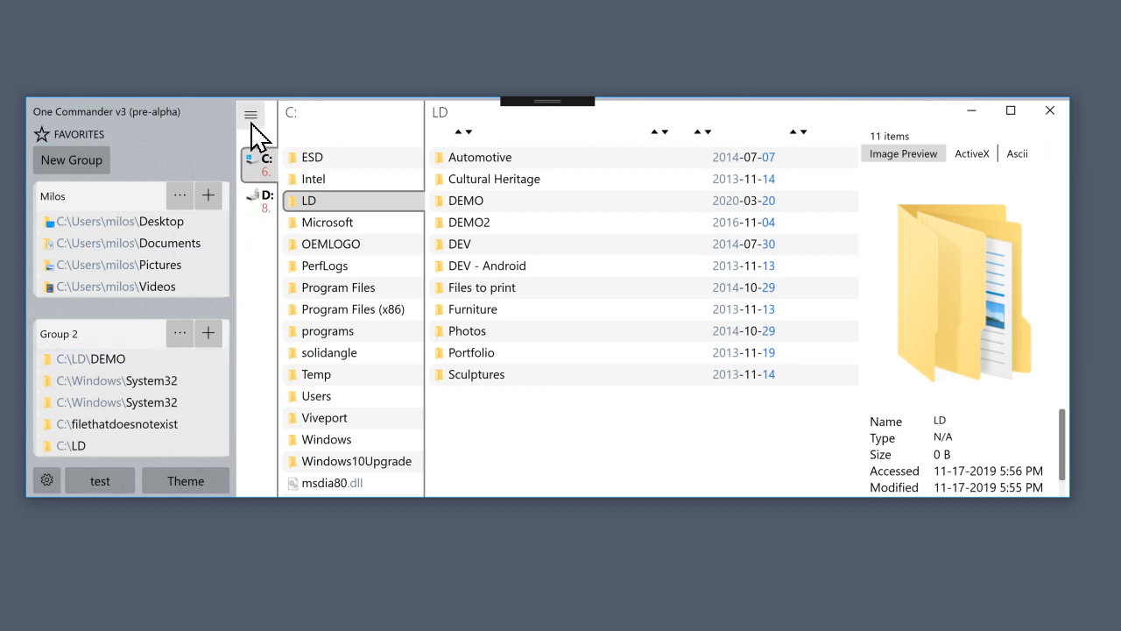
Open the quick path popup from the hamburger button beside the drive list
left_click(251, 114)
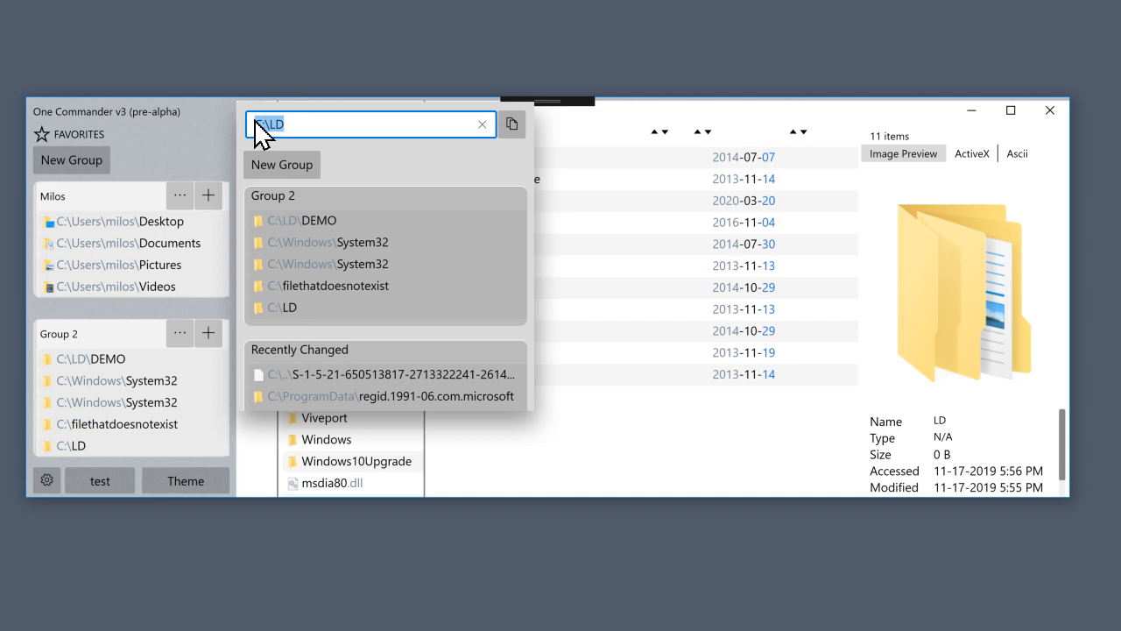
mouse_move(306, 145)
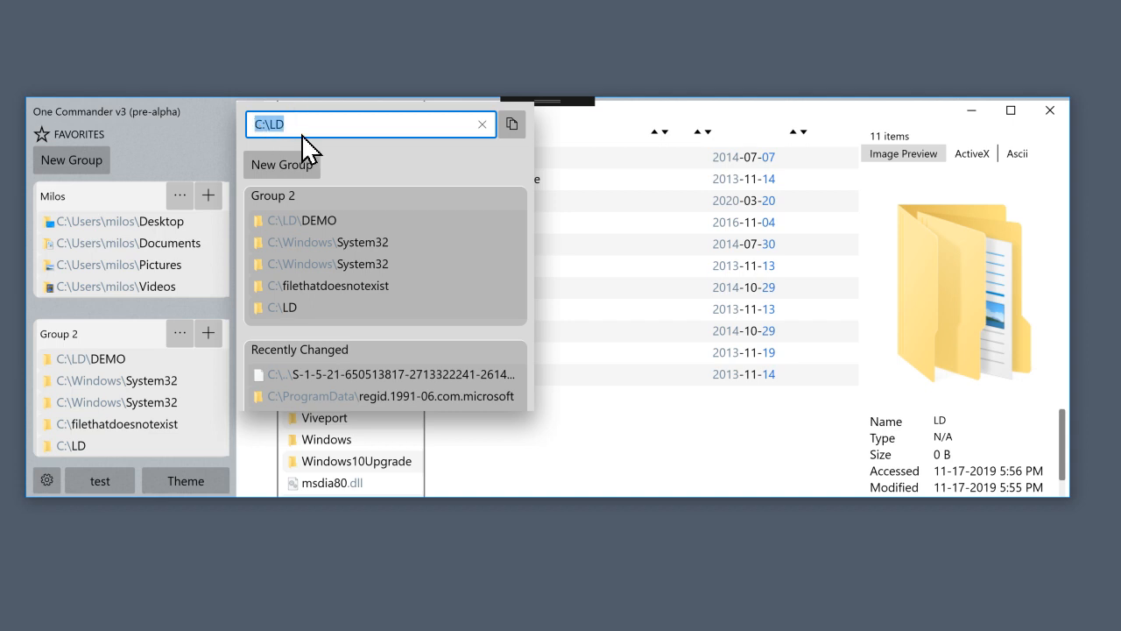
mouse_move(293, 206)
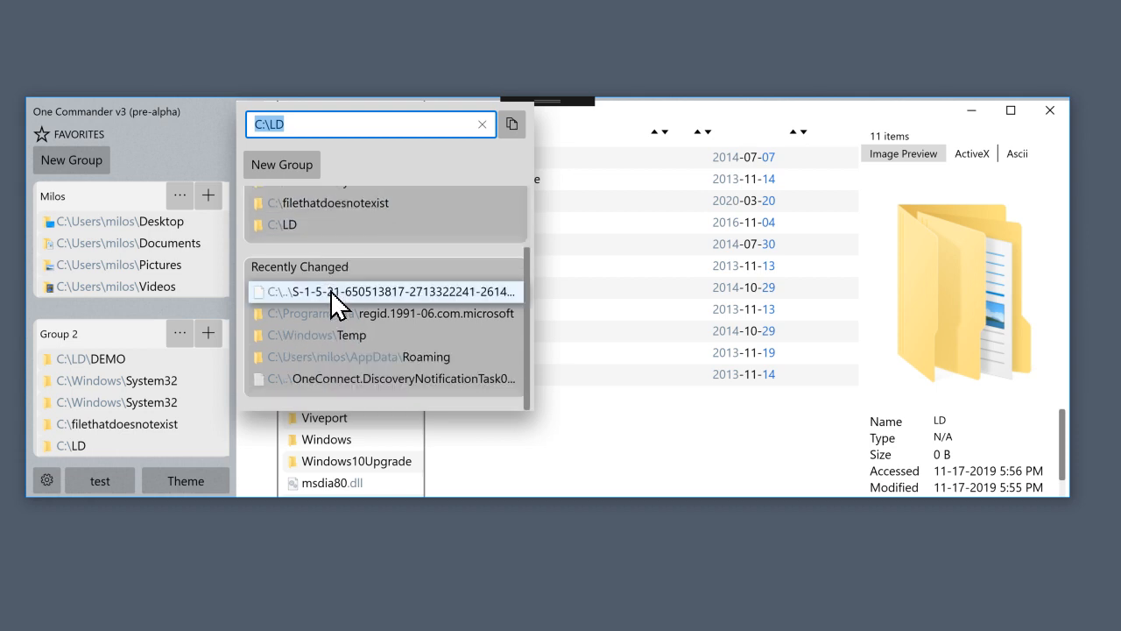
mouse_move(452, 276)
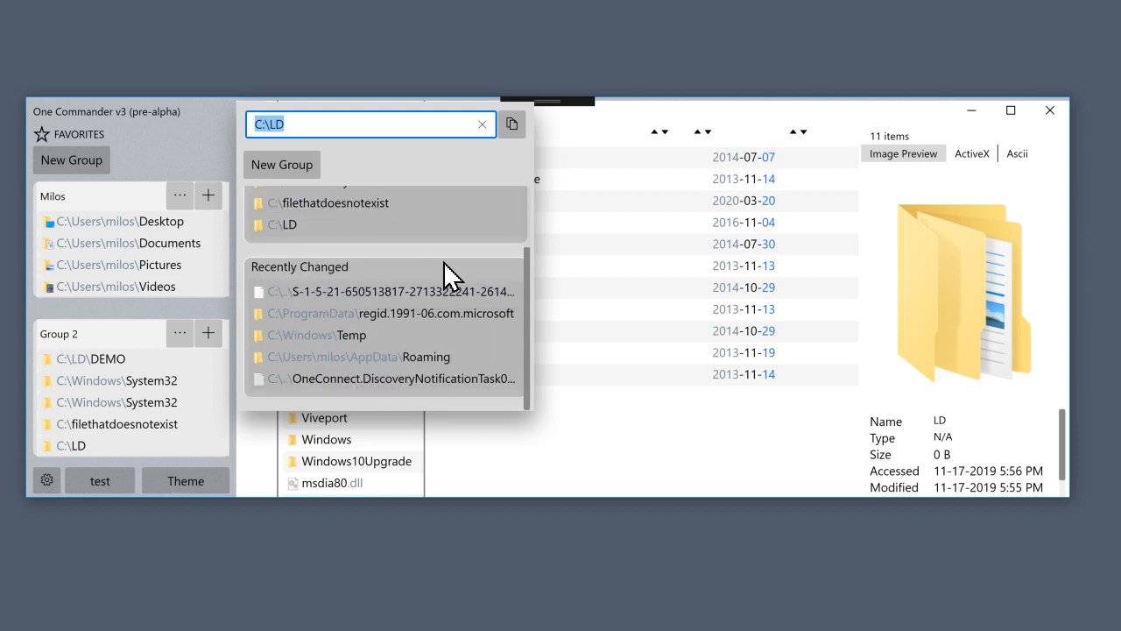
mouse_move(420, 281)
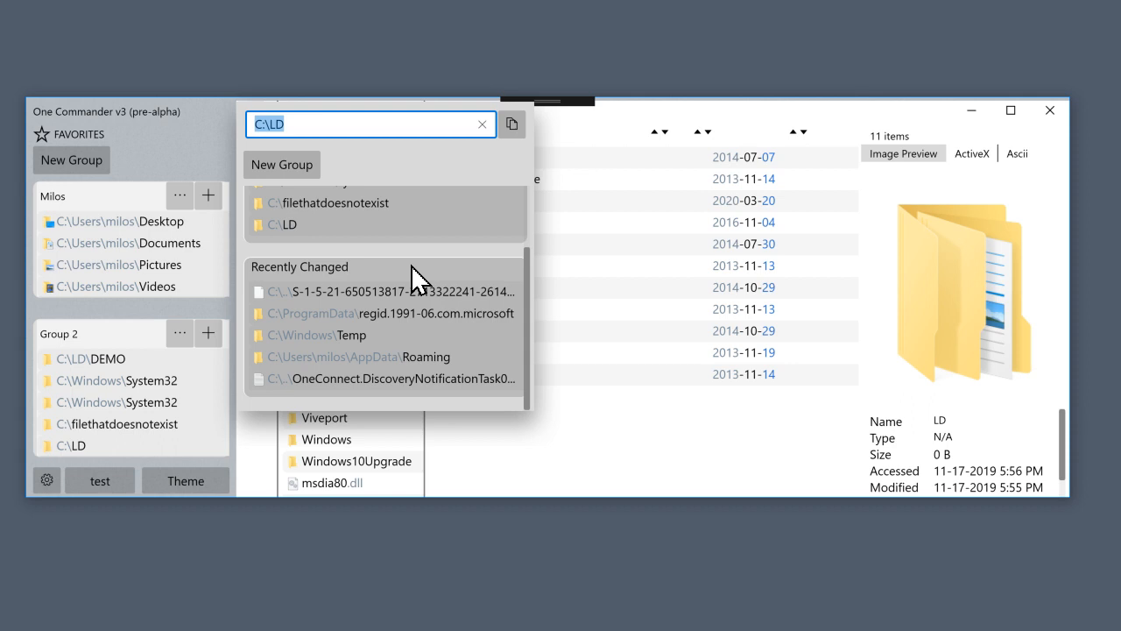
mouse_move(395, 291)
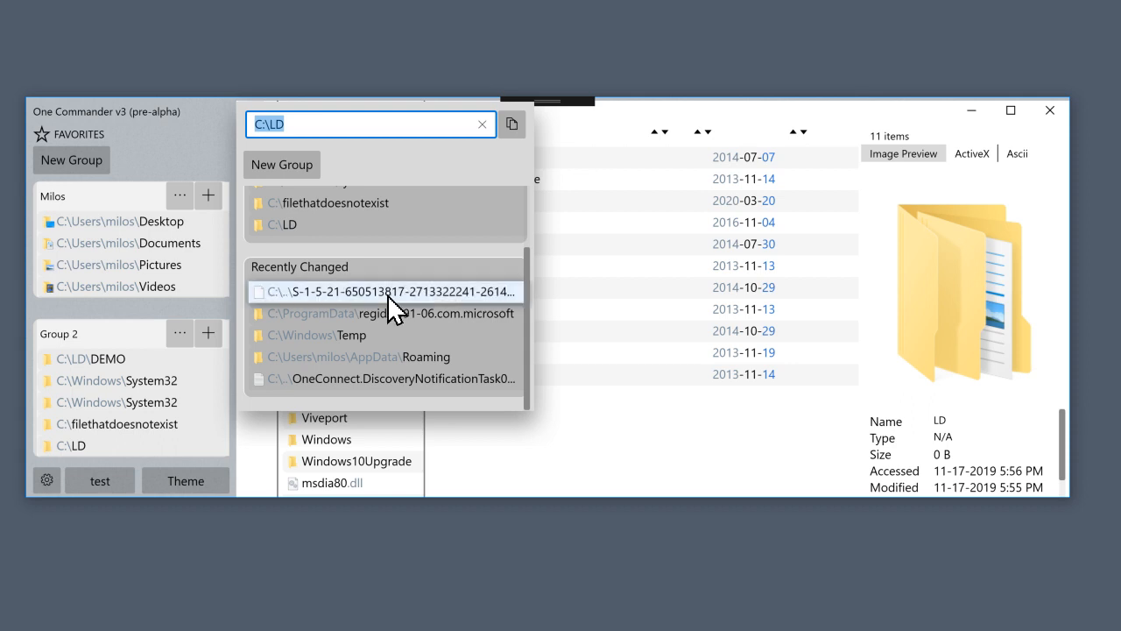
mouse_move(430, 268)
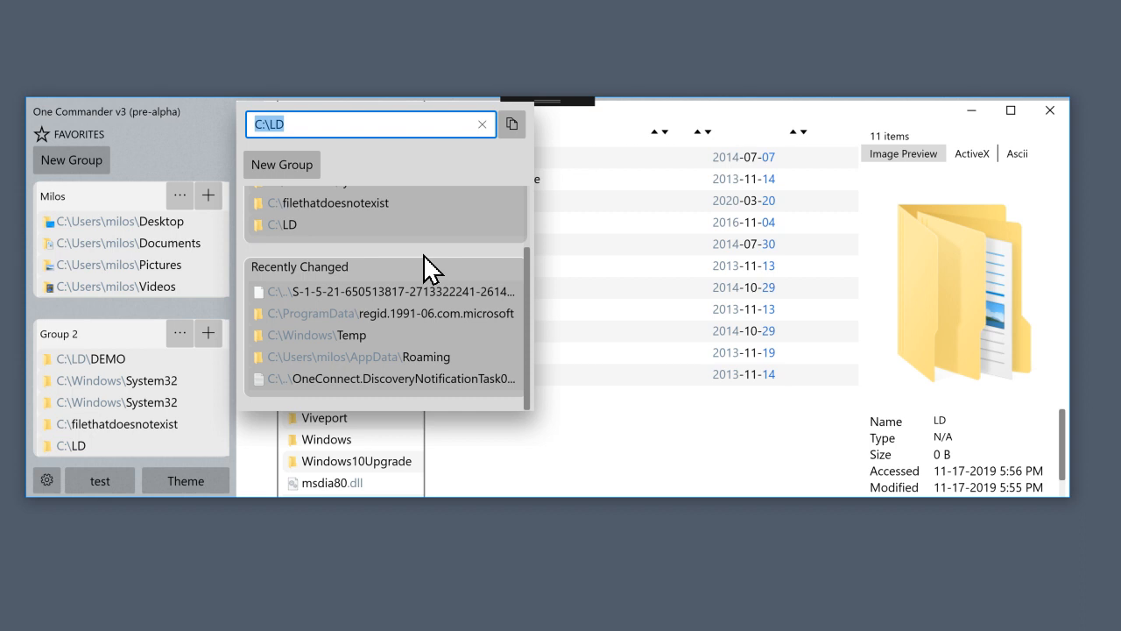
mouse_move(385, 378)
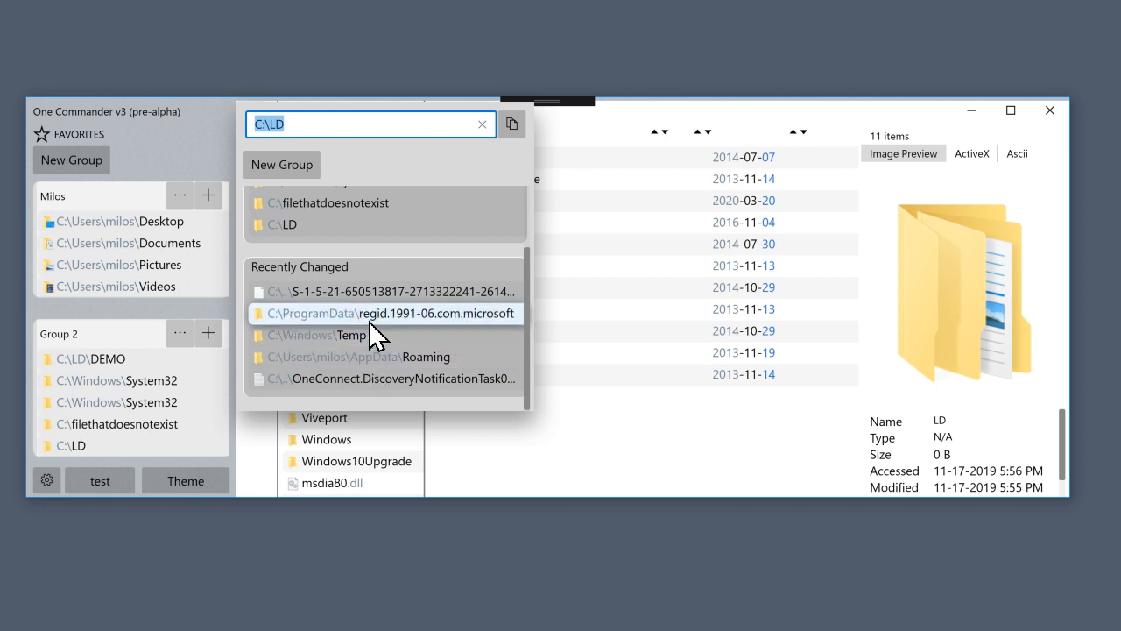
mouse_move(375, 364)
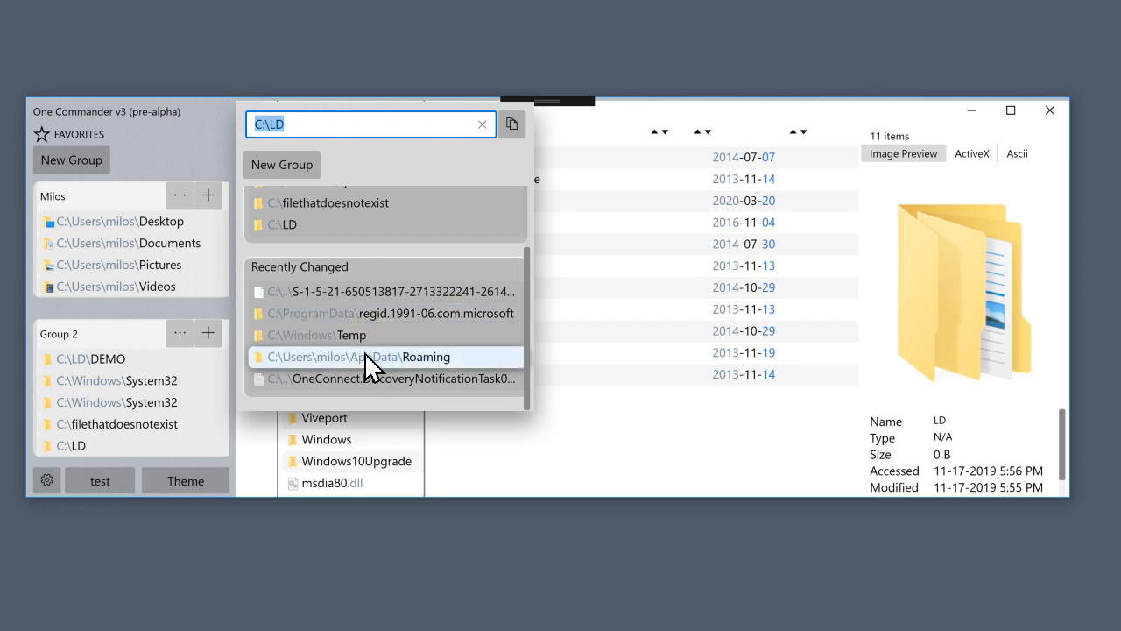
mouse_move(381, 124)
type("temp")
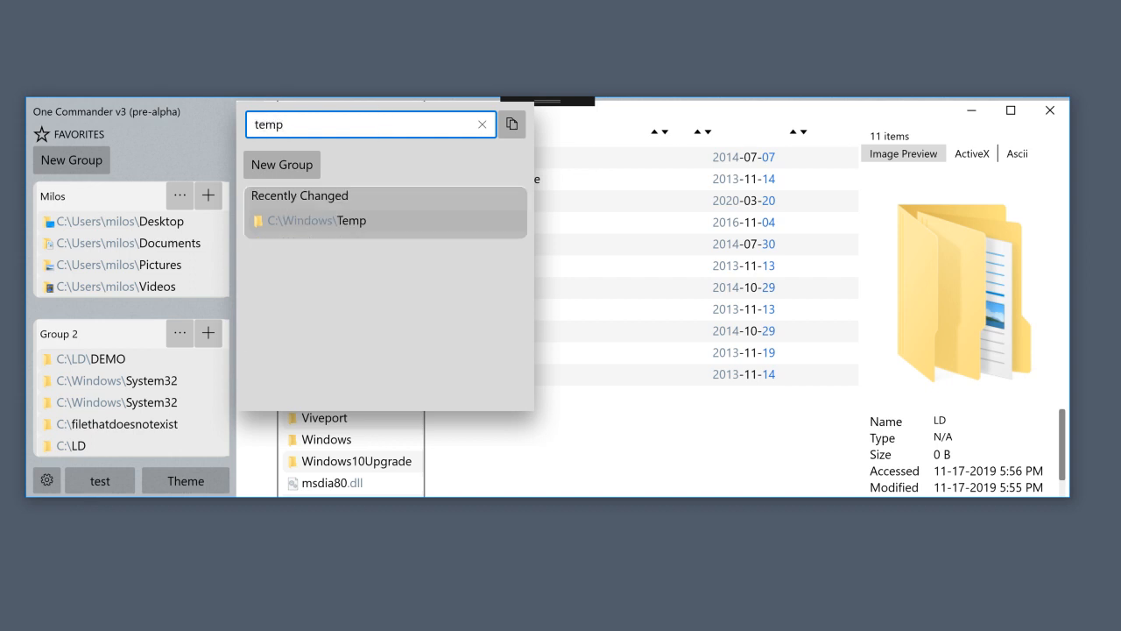
mouse_move(263, 226)
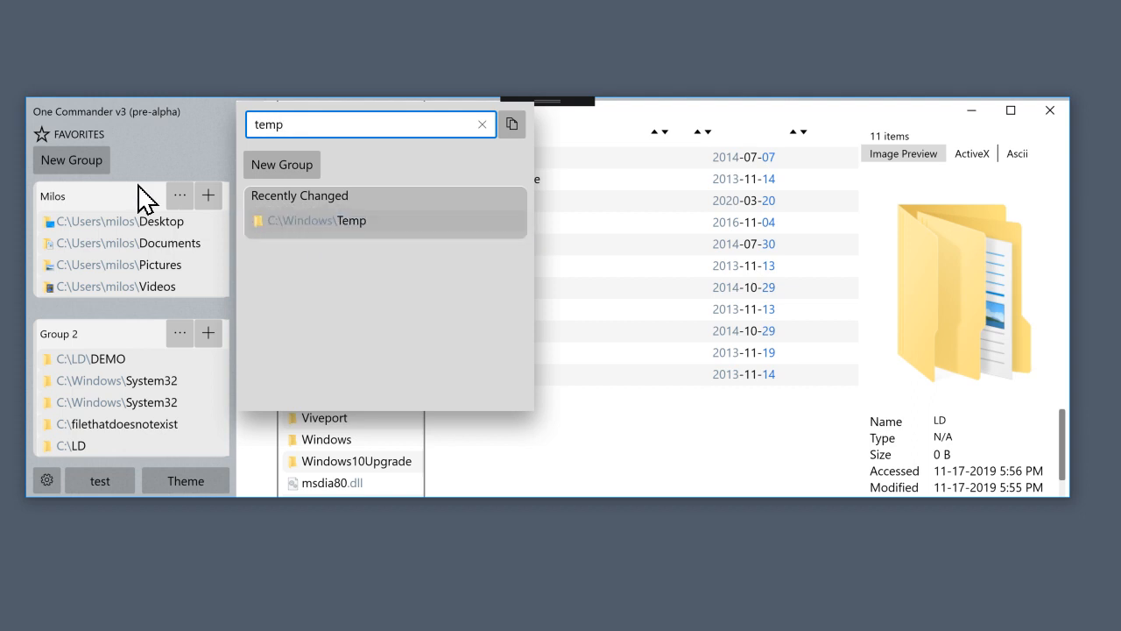
mouse_move(359, 215)
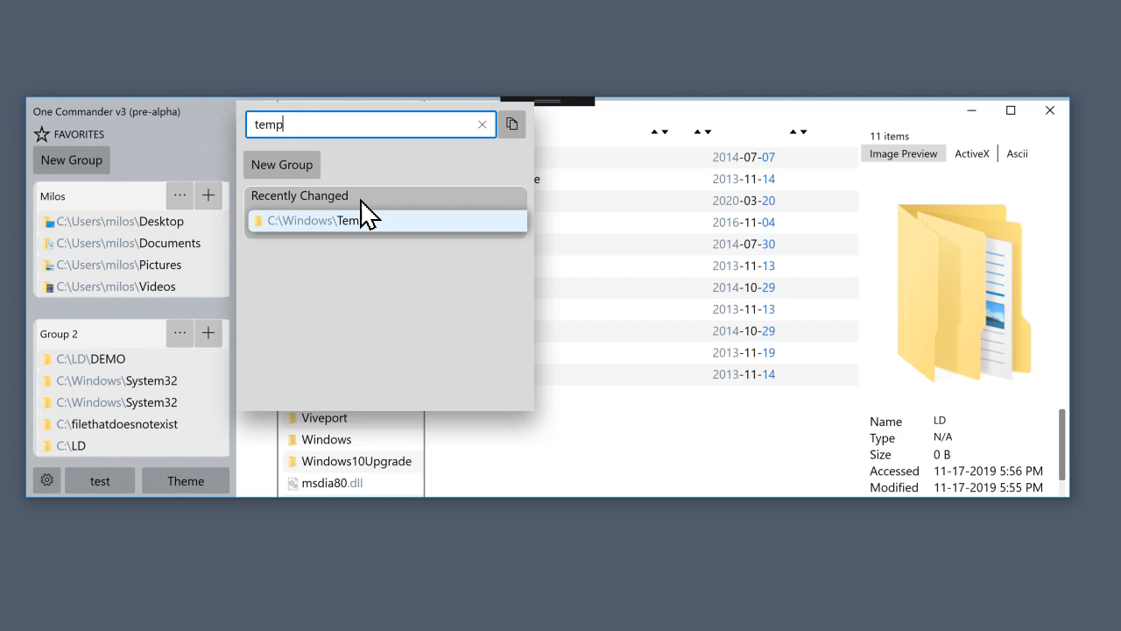
mouse_move(355, 153)
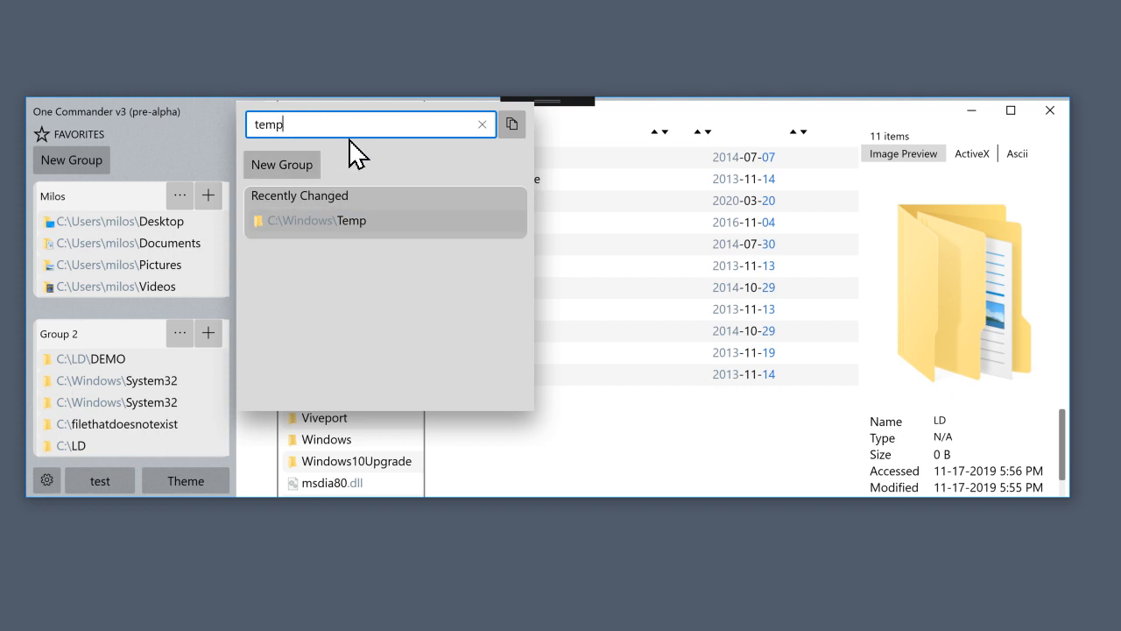
mouse_move(366, 144)
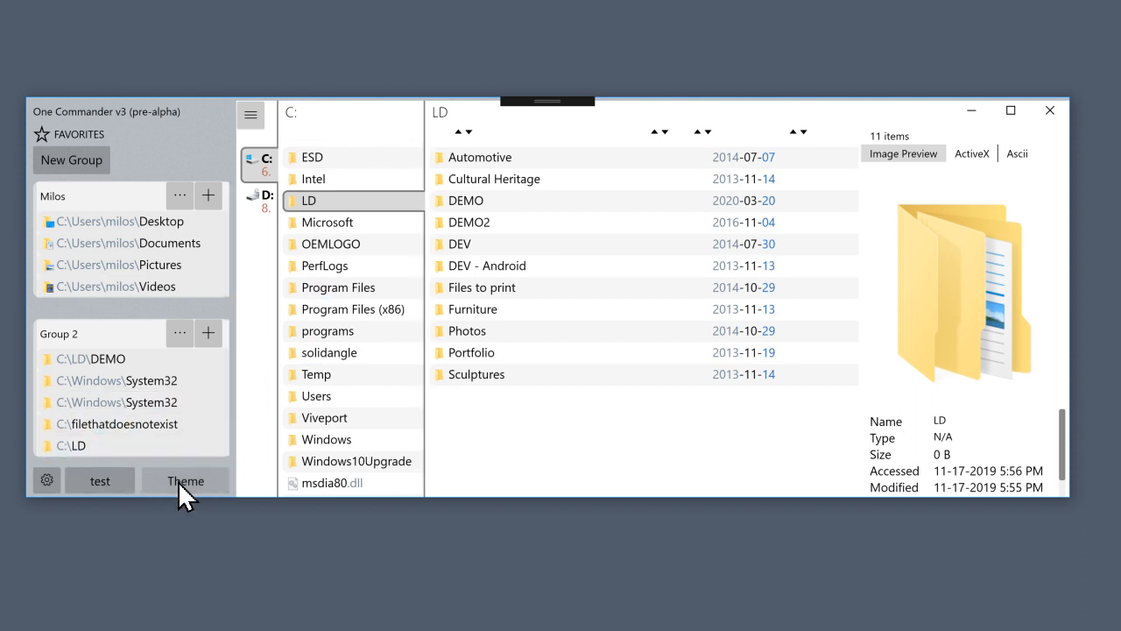
mouse_move(219, 495)
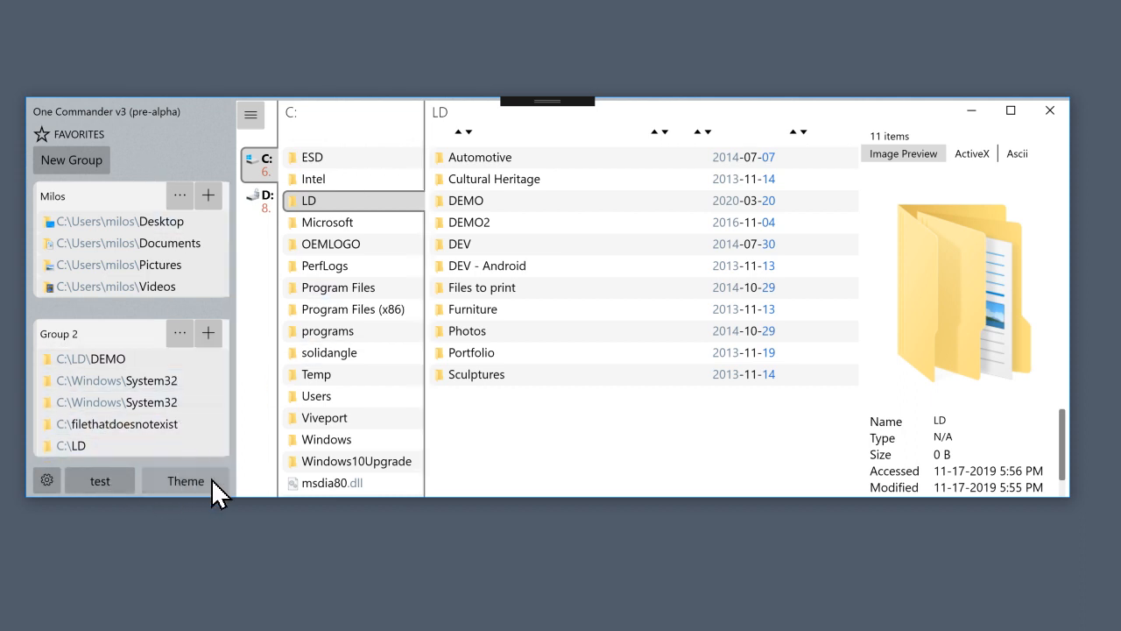
Switch One Commander to the dark theme with the Theme button
left_click(185, 480)
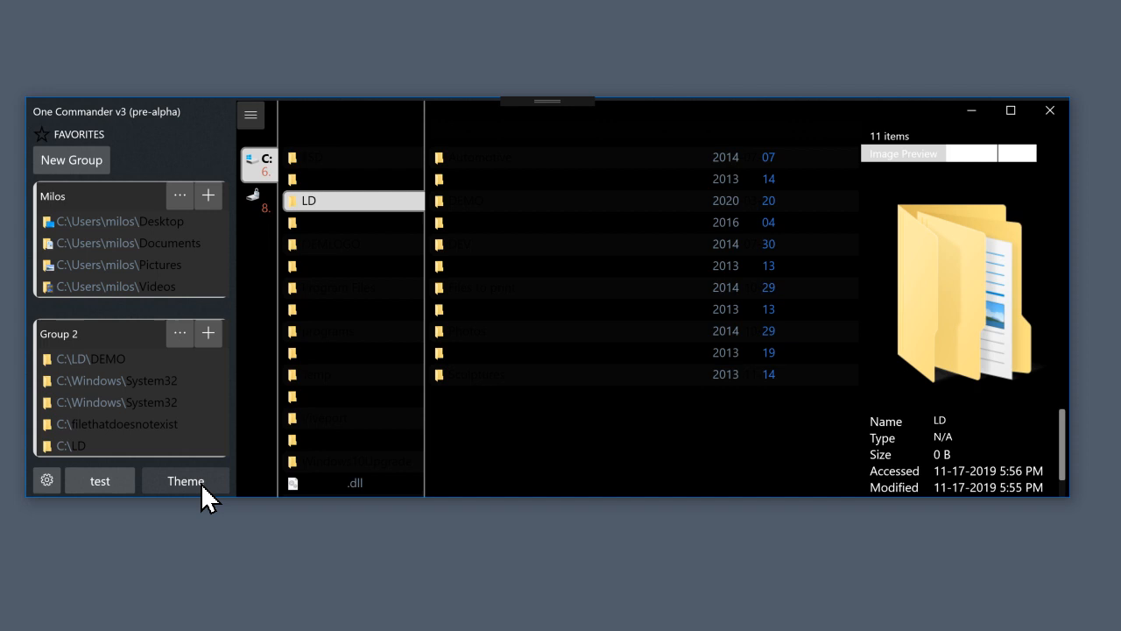
mouse_move(169, 344)
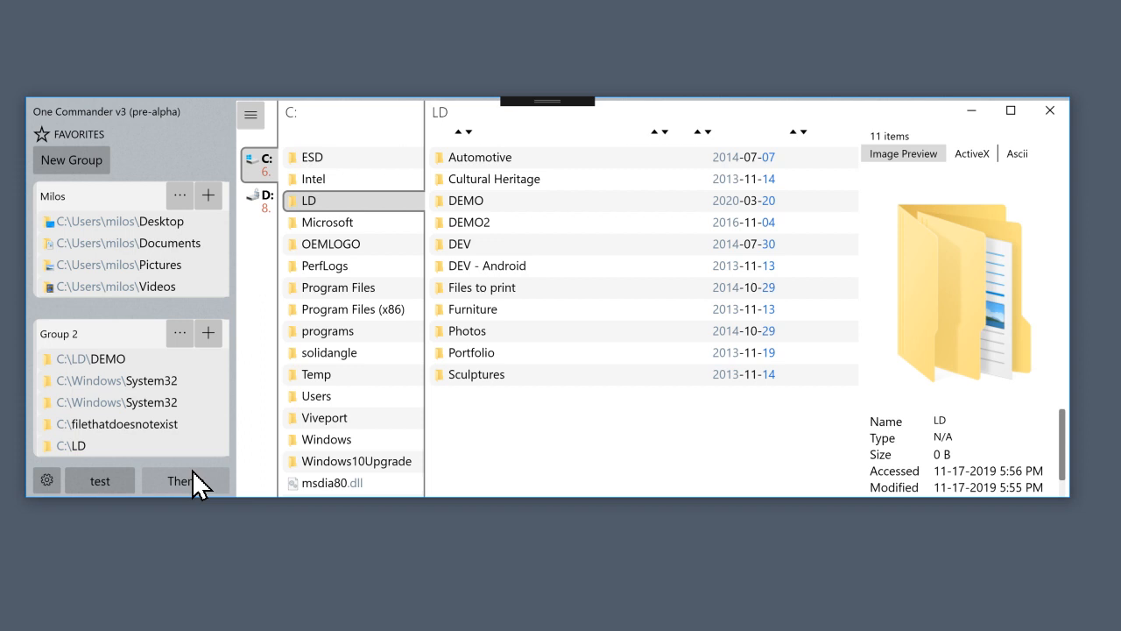
mouse_move(683, 515)
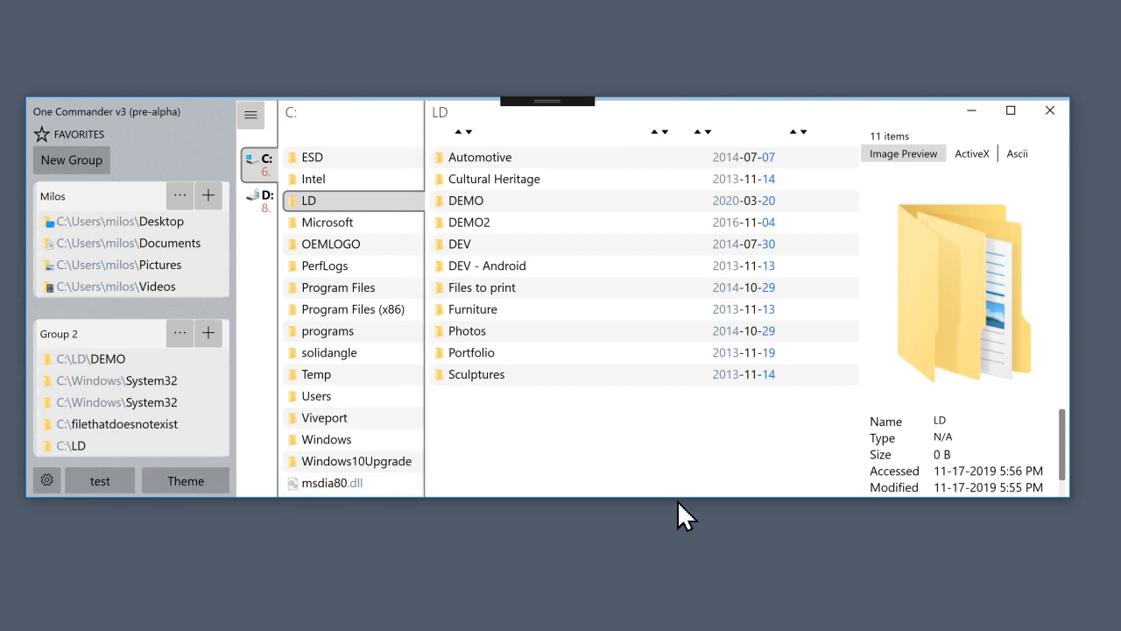